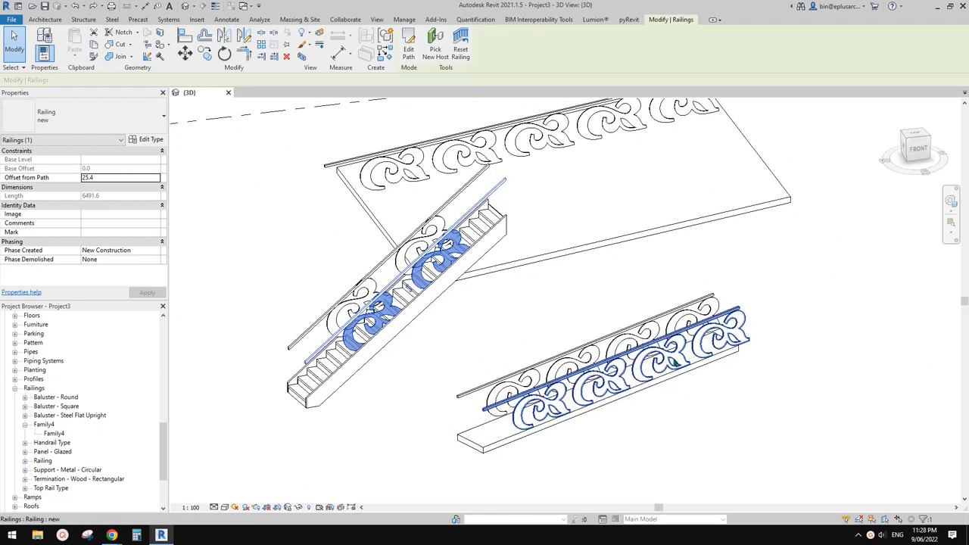
mouse_move(674, 363)
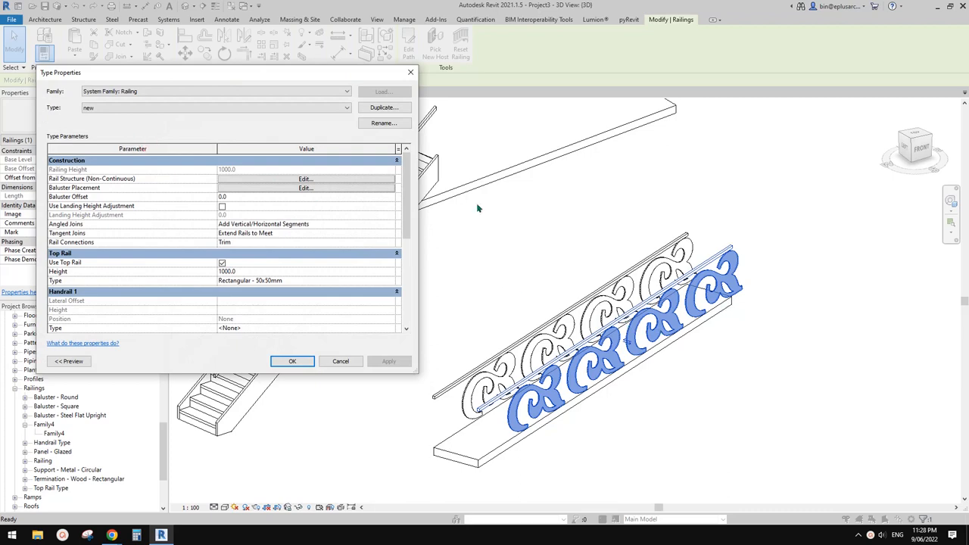
Step: Create a new family from the Metric Generic Model.rft template
left_click(292, 361)
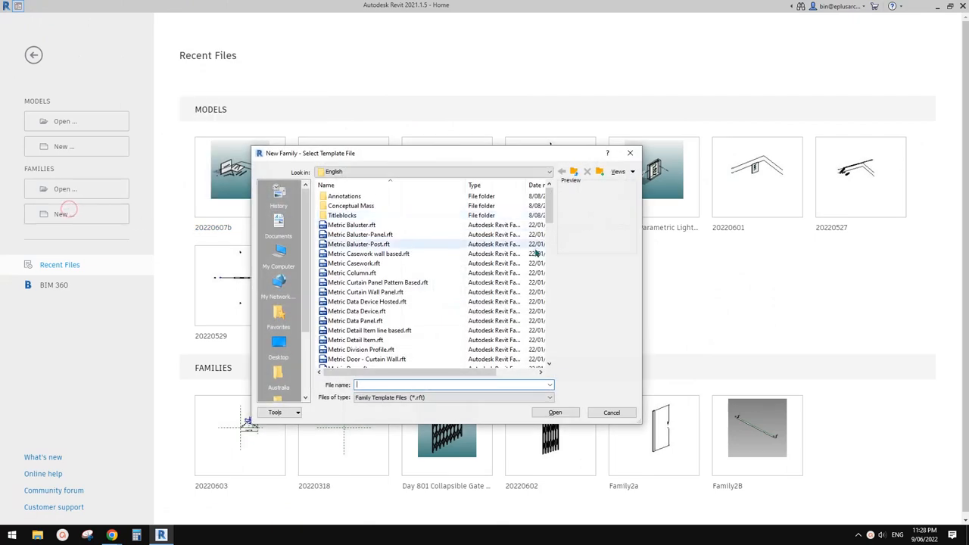
scroll("down", 3)
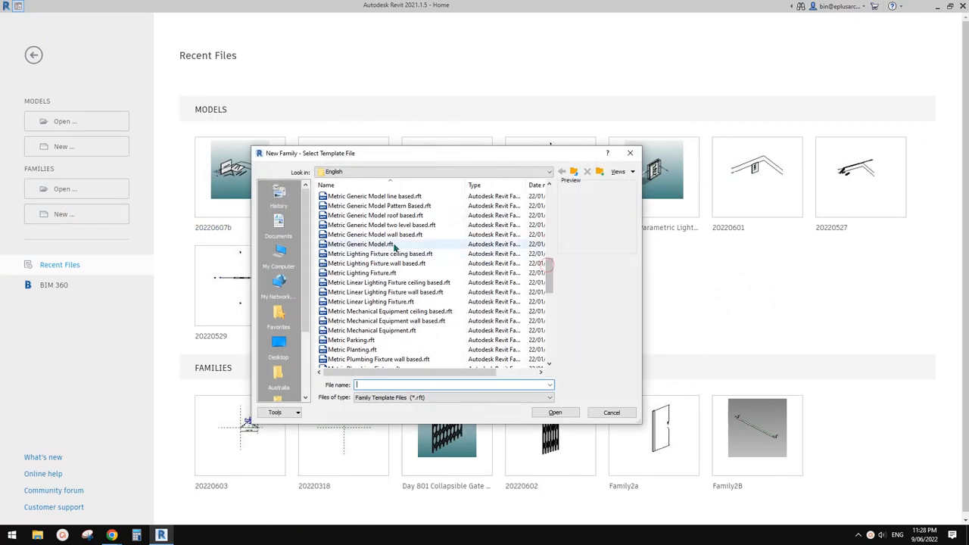
left_click(554, 412)
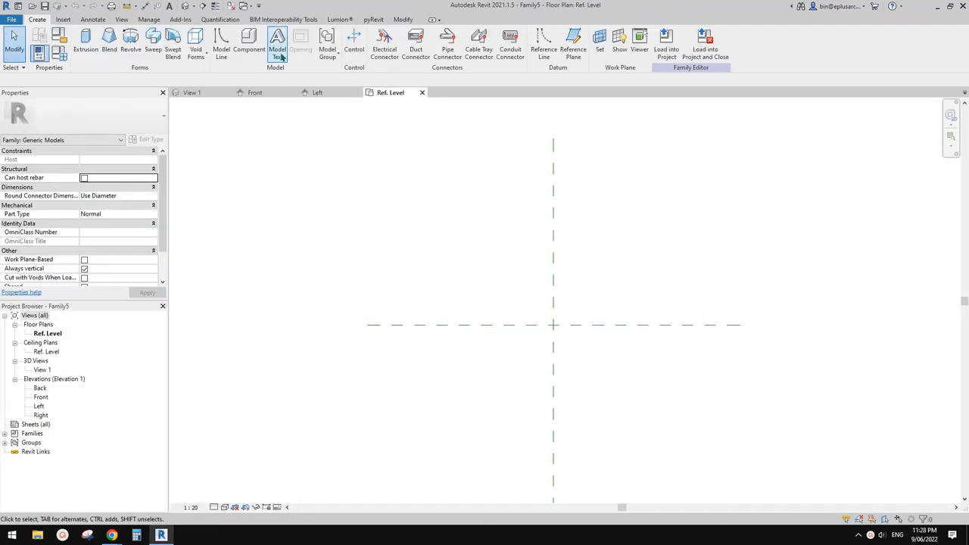
Step: Add Model Text containing the letter 'a'
left_click(275, 42)
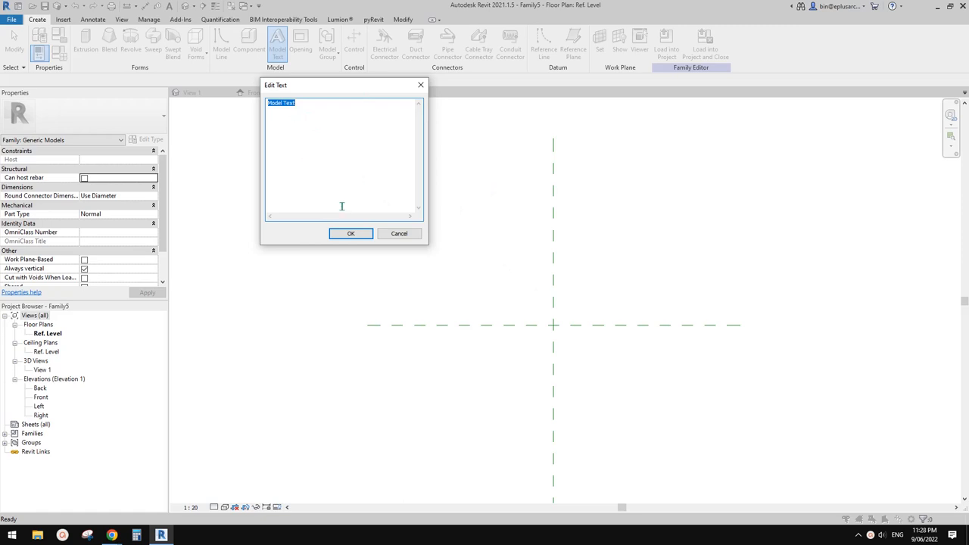
type("a")
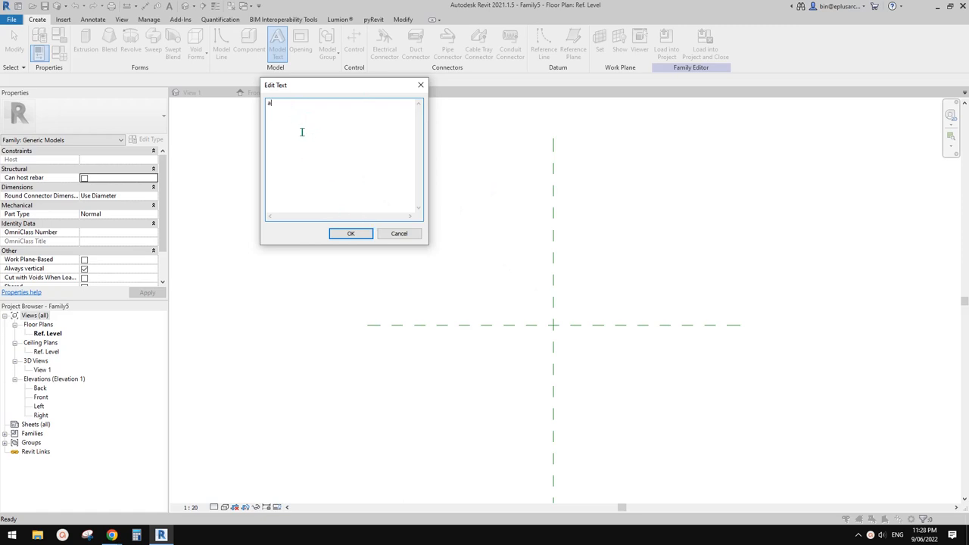
left_click(351, 234)
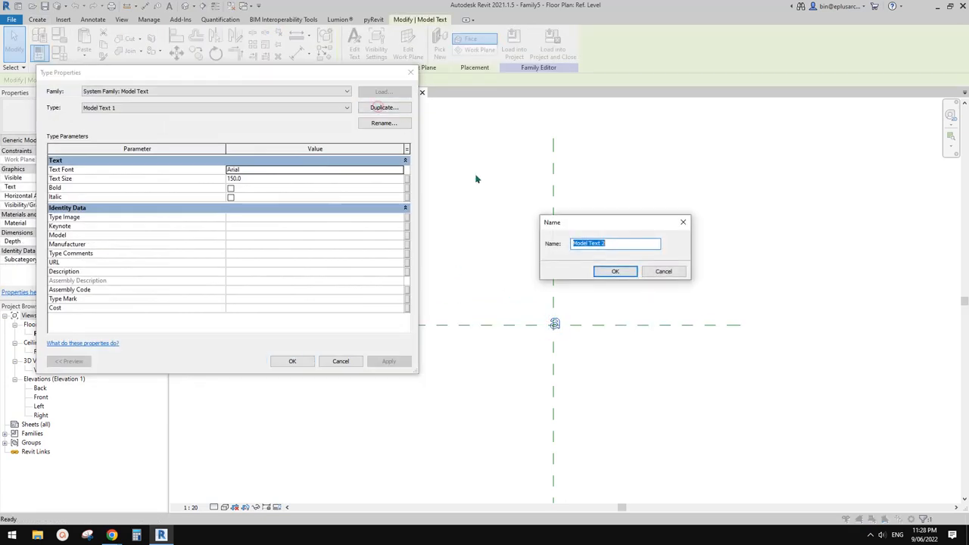
Step: Duplicate the text type as 'Model Text 2' with font Wingdings 2 and size 1000
left_click(614, 271)
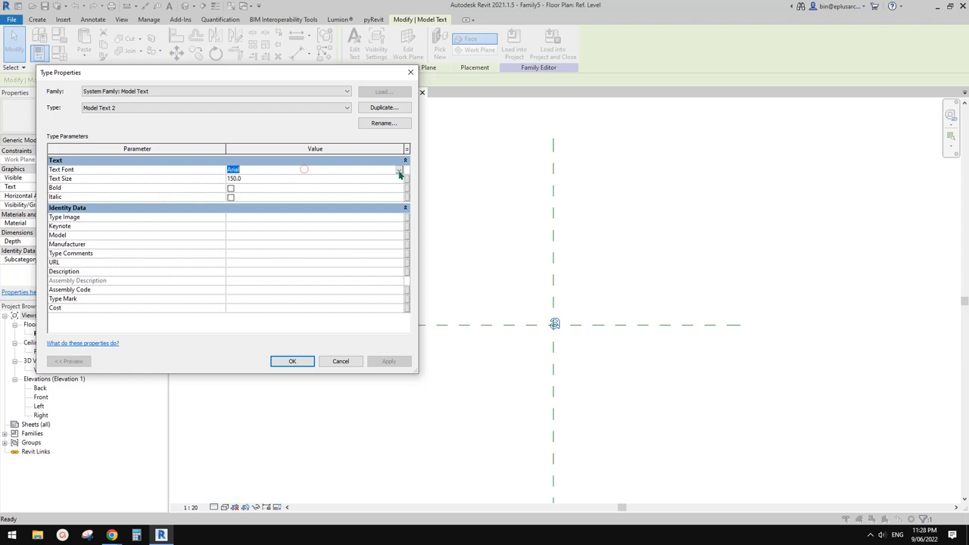
left_click(400, 169)
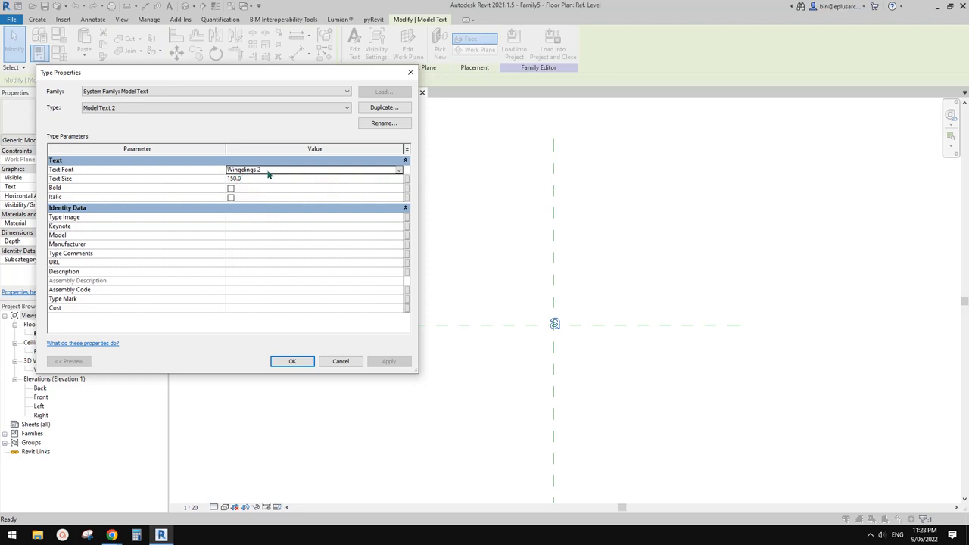
mouse_move(297, 185)
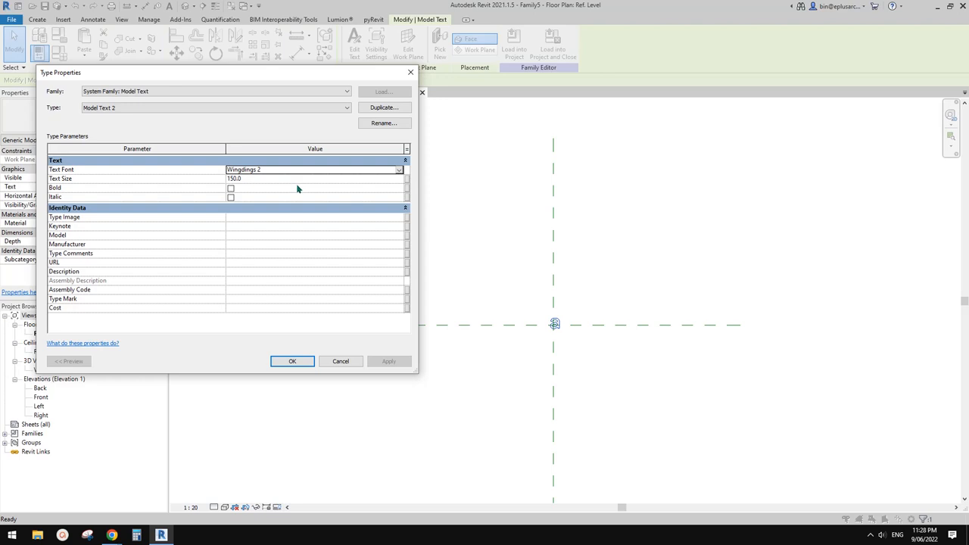
mouse_move(306, 124)
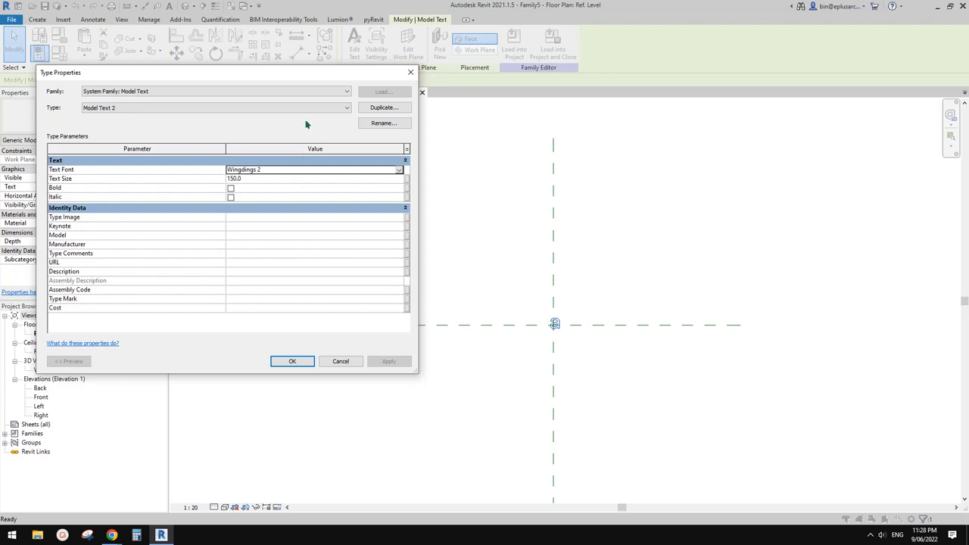
mouse_move(254, 183)
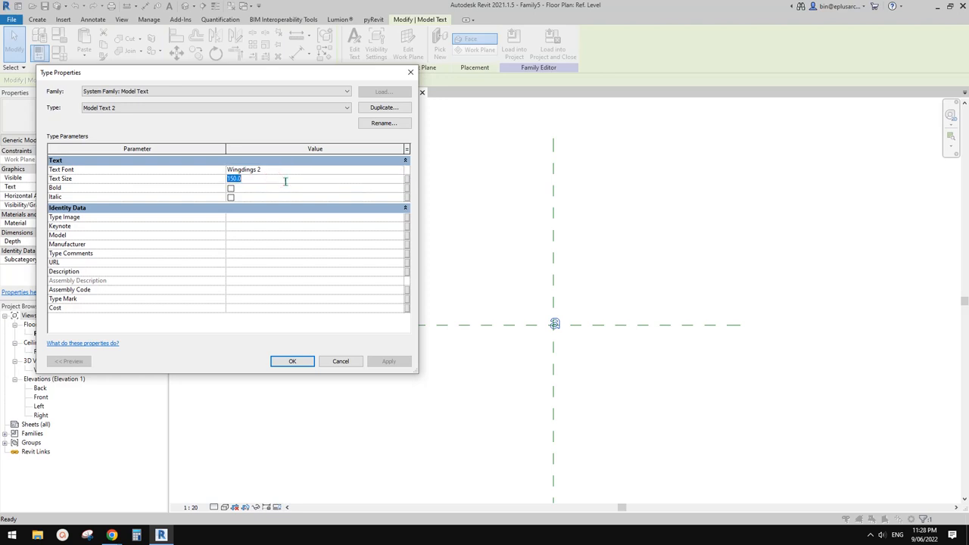
type("1000")
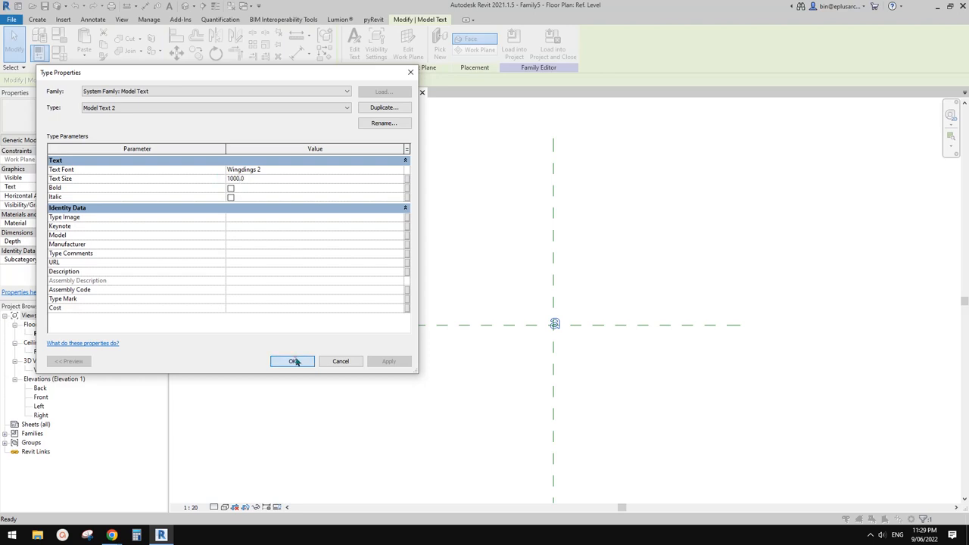
left_click(293, 360)
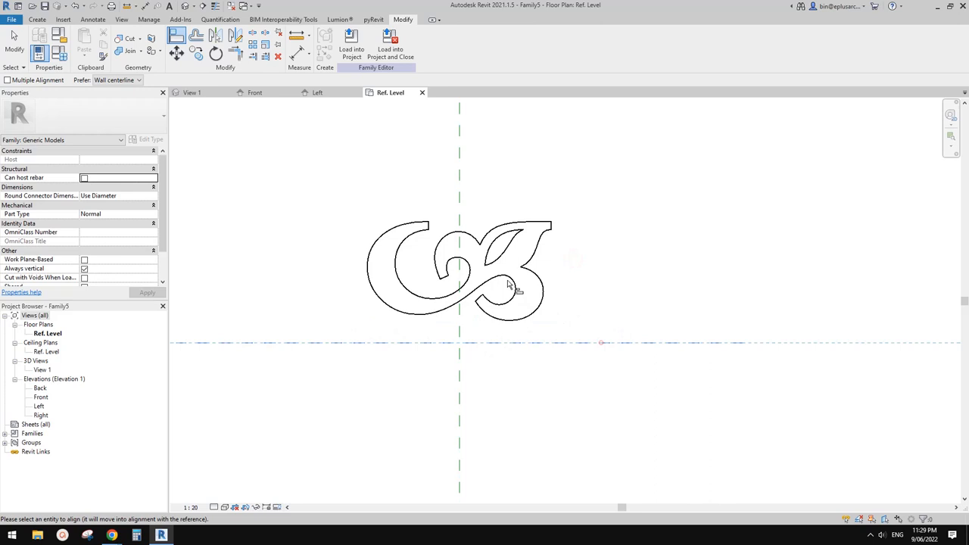
mouse_move(494, 270)
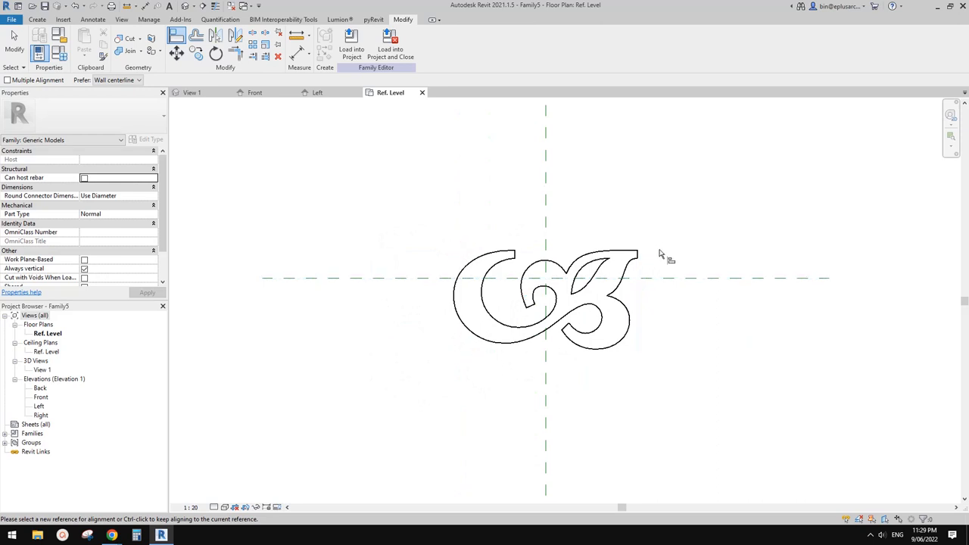
Step: Align the Wingdings glyph to the family's reference planes
left_click(546, 300)
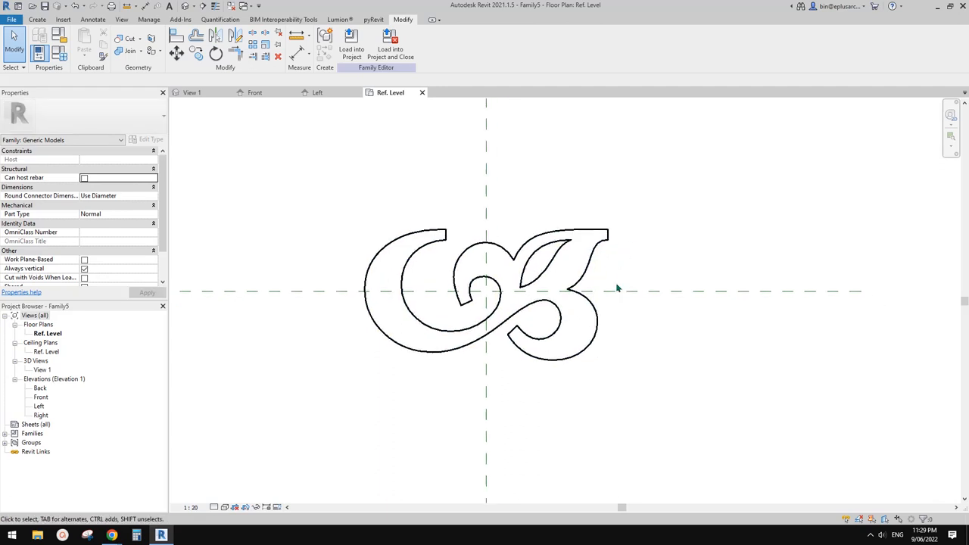
mouse_move(613, 282)
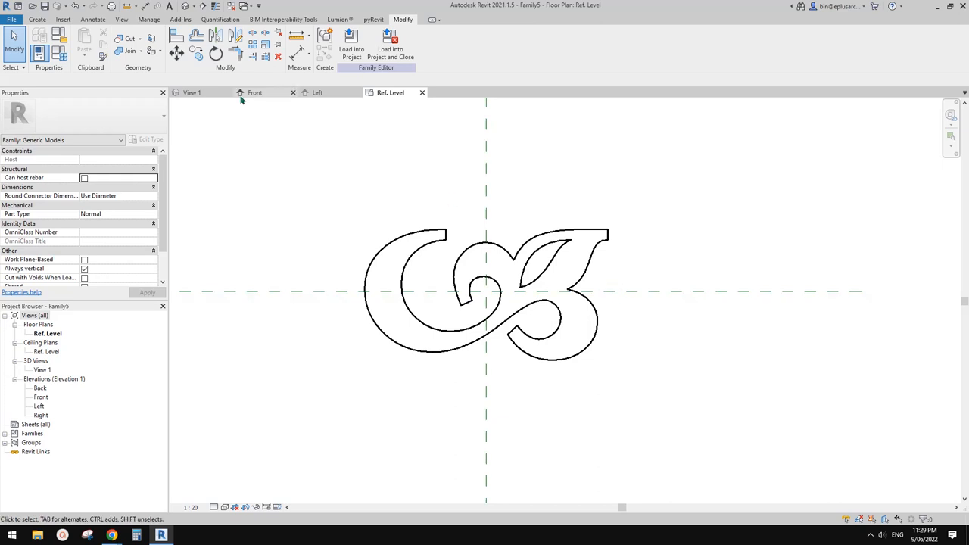
left_click(37, 18)
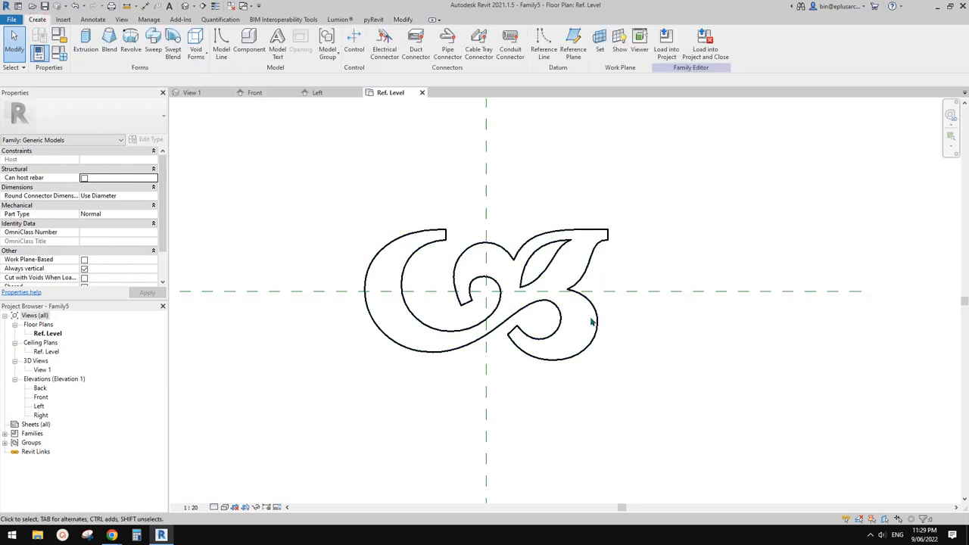
mouse_move(541, 188)
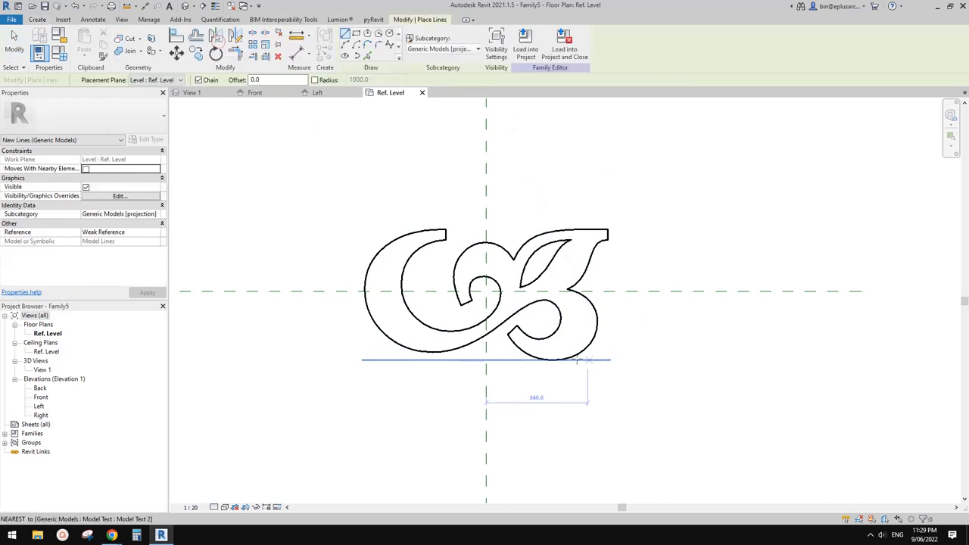
mouse_move(563, 227)
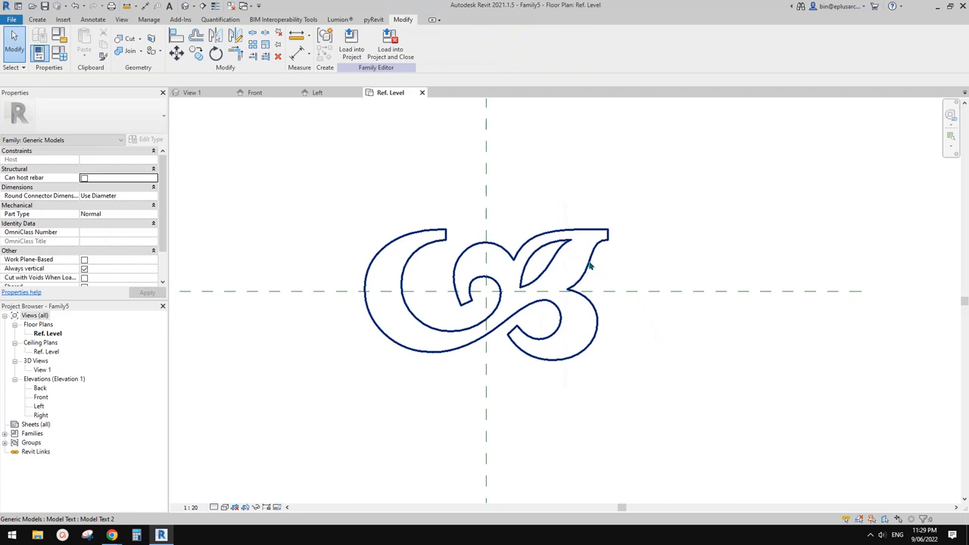
Step: Change the glyph's text type size to 145
left_click(485, 291)
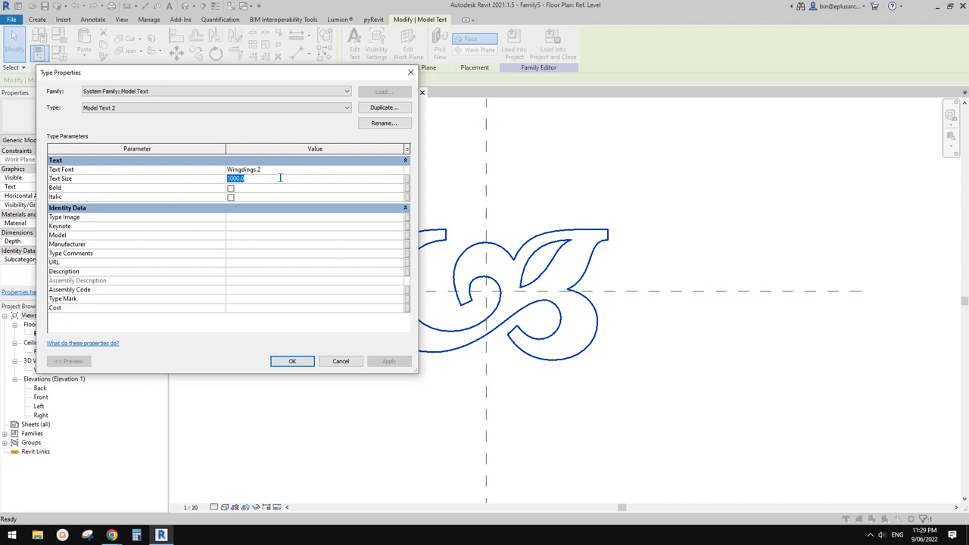
type("1")
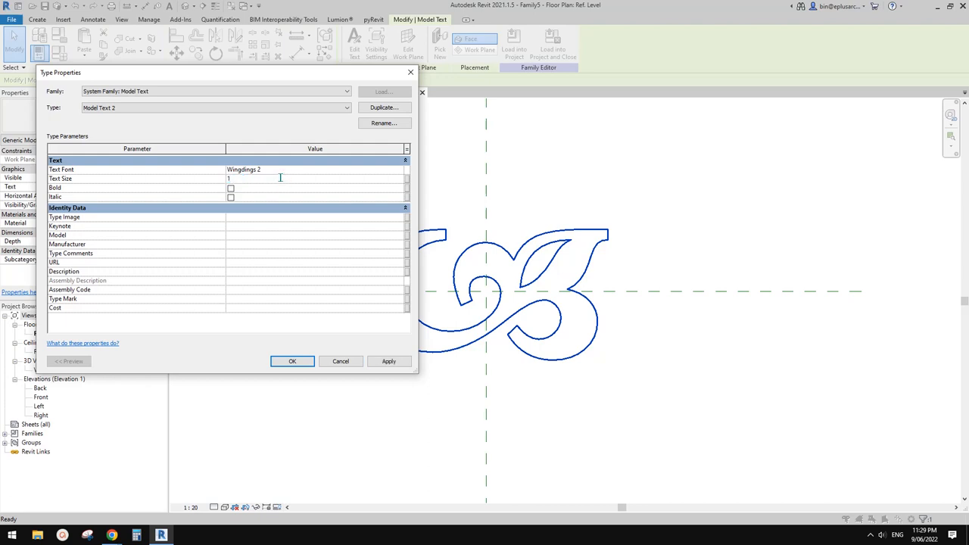
type("145")
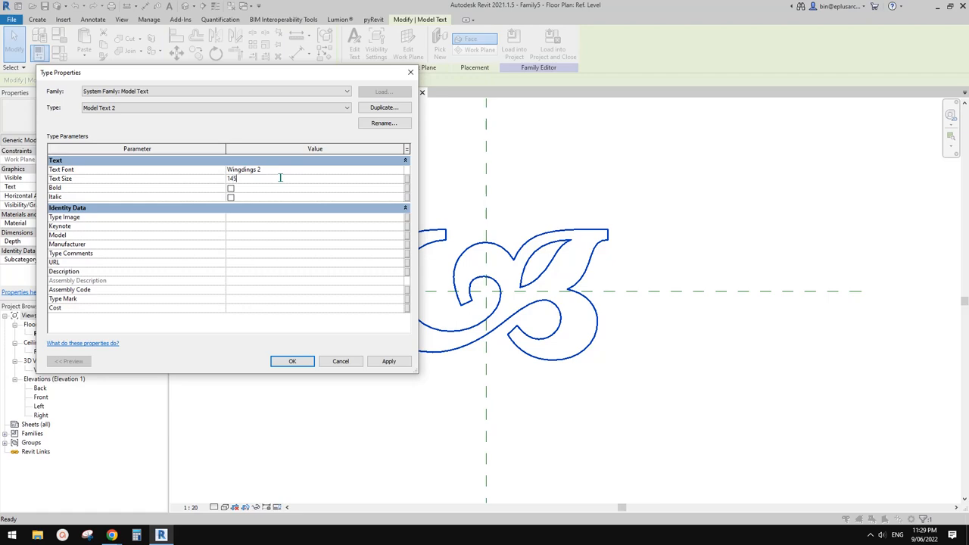
left_click(293, 360)
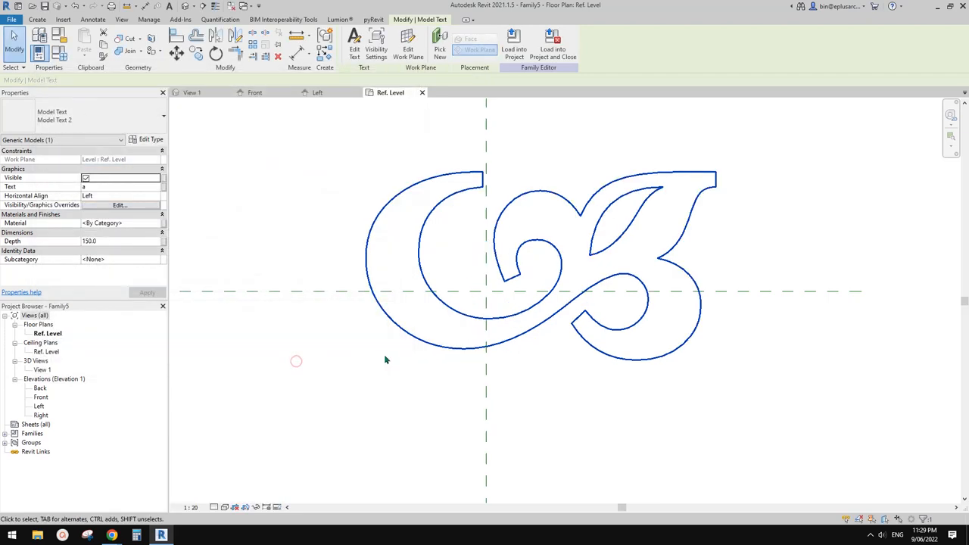
left_click(37, 19)
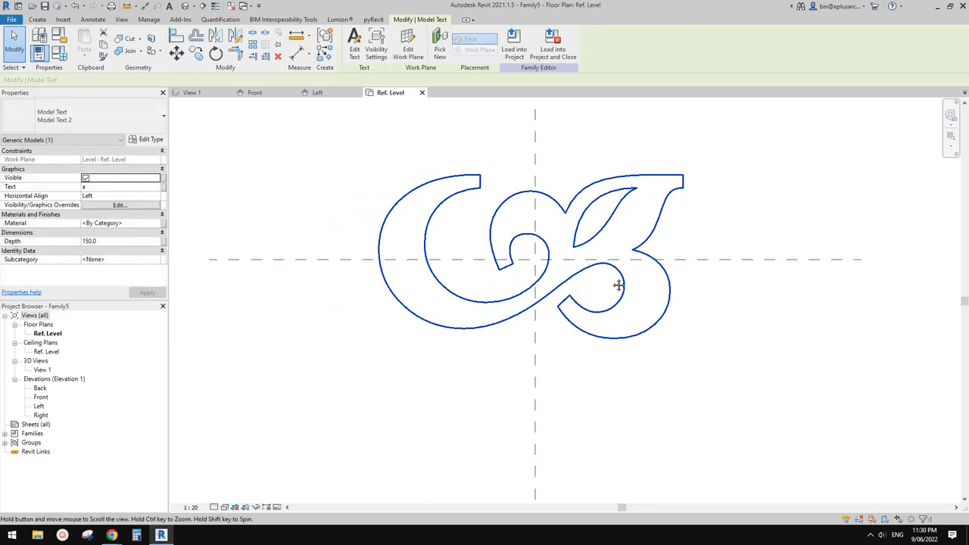
mouse_move(558, 219)
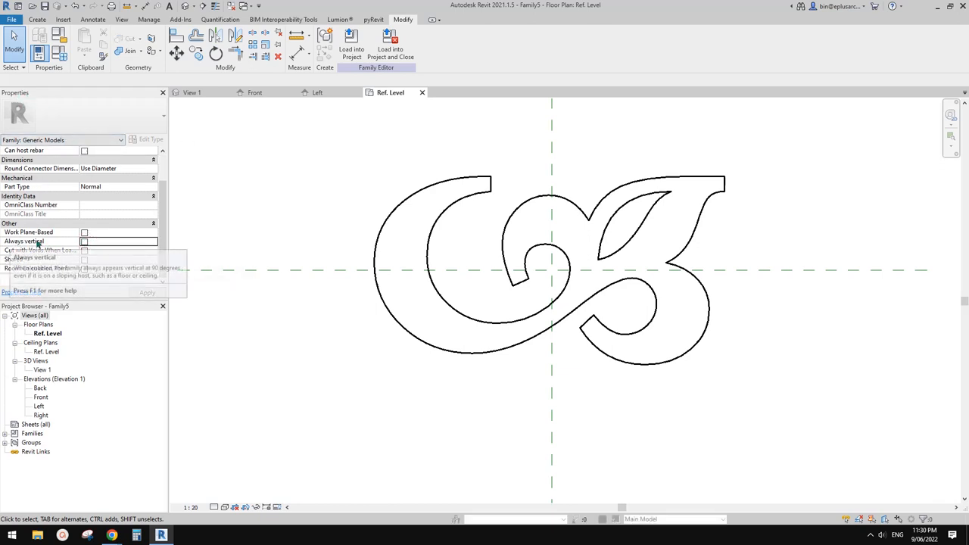
Step: Set the model text depth to 20 for a thinner ornament solid
left_click(85, 232)
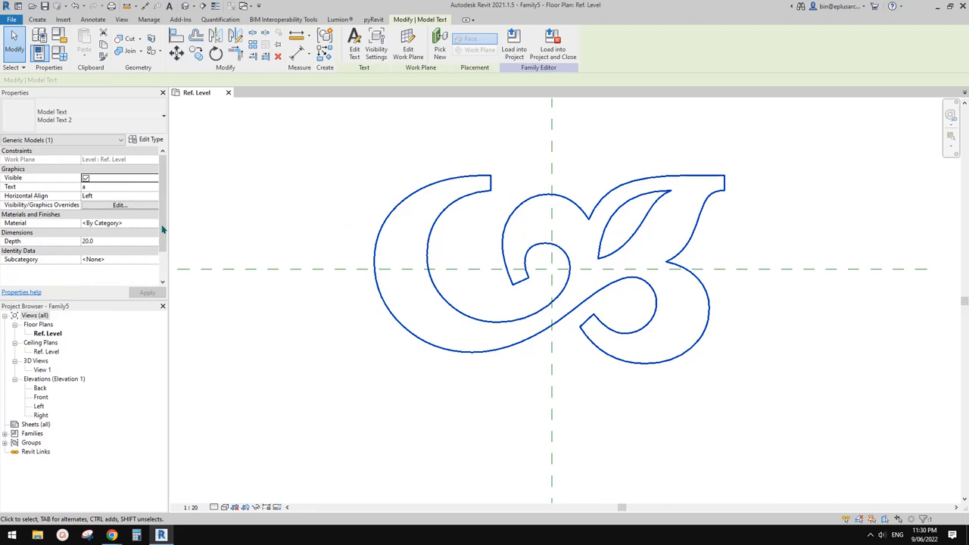
left_click(12, 19)
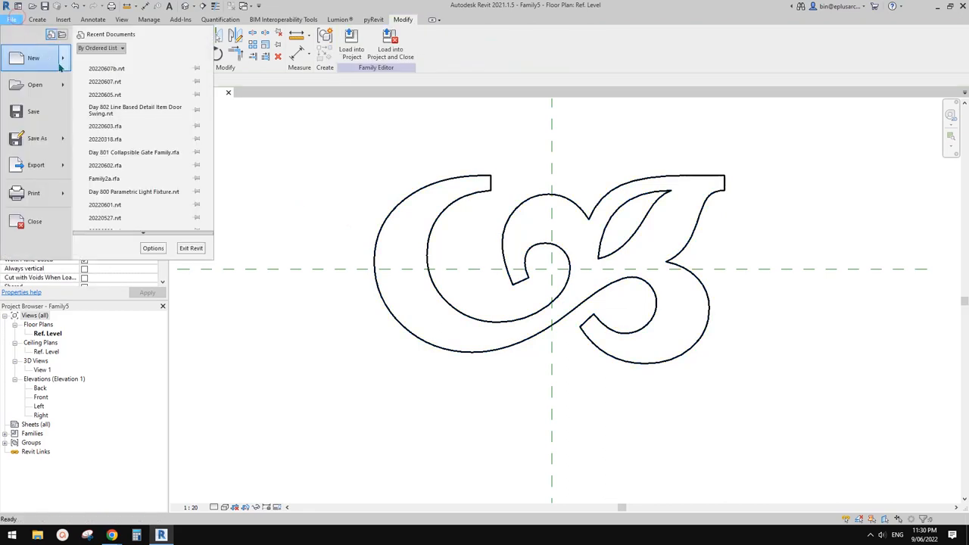
Step: Create a new family from the Metric Baluster.rft template
left_click(33, 57)
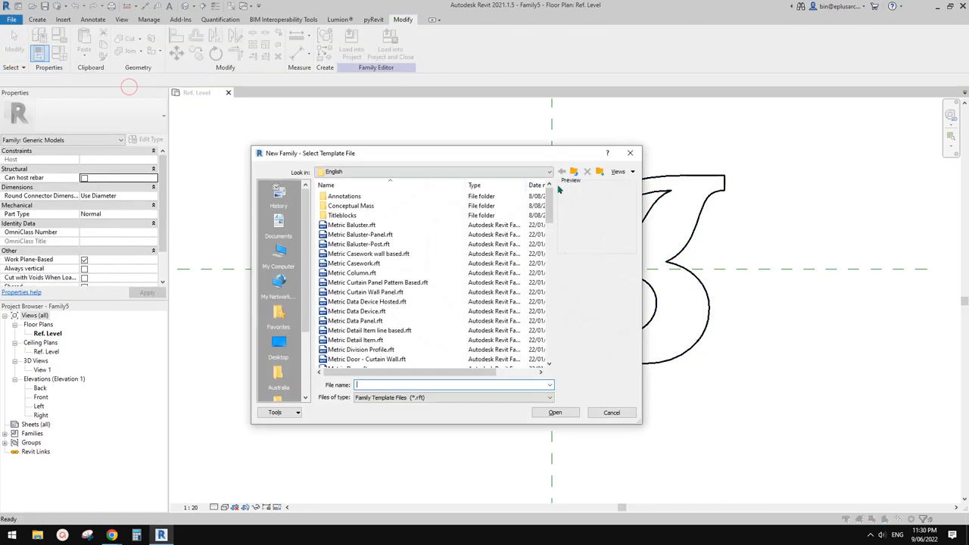
left_click(352, 225)
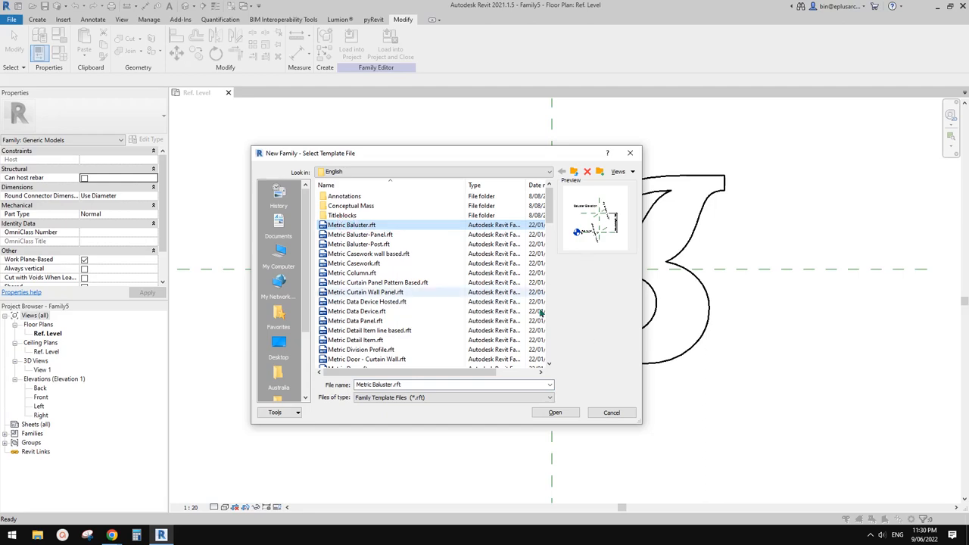
left_click(554, 412)
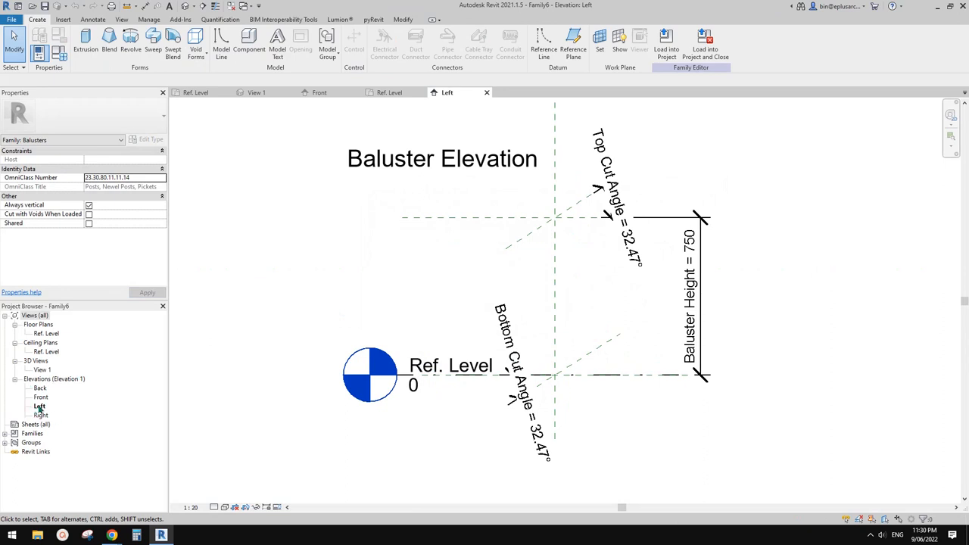
mouse_move(579, 312)
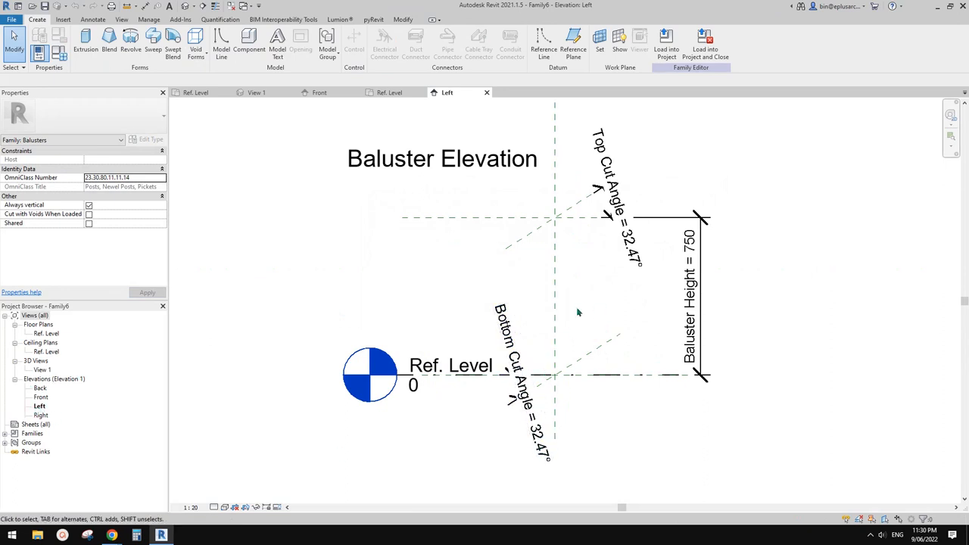
Step: Draw a reference plane kept equidistant (EQ) between level and baluster top
left_click(543, 43)
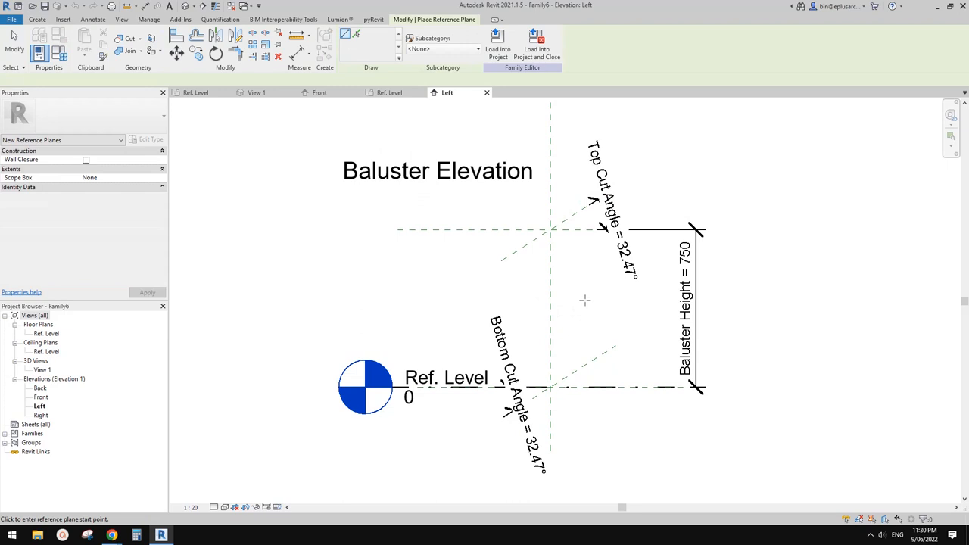
left_click(551, 306)
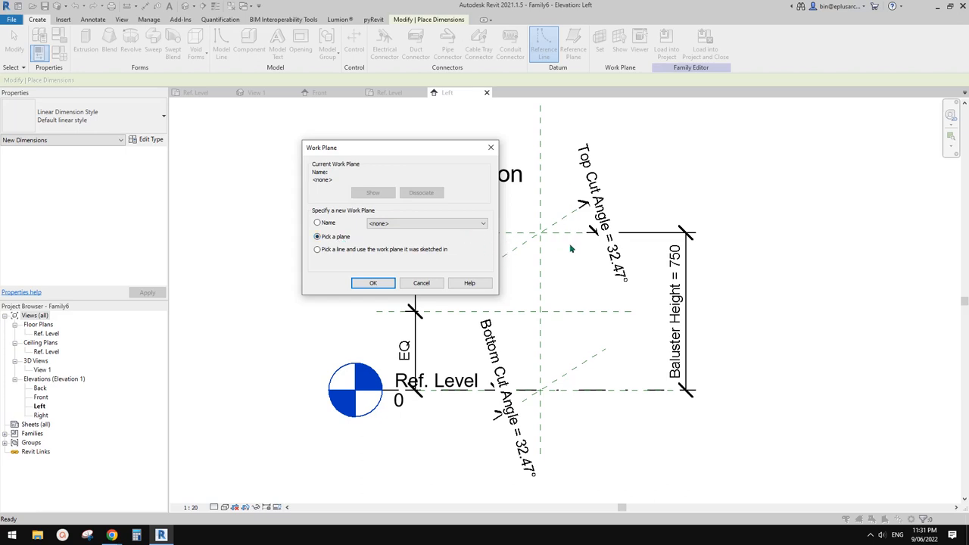
mouse_move(564, 266)
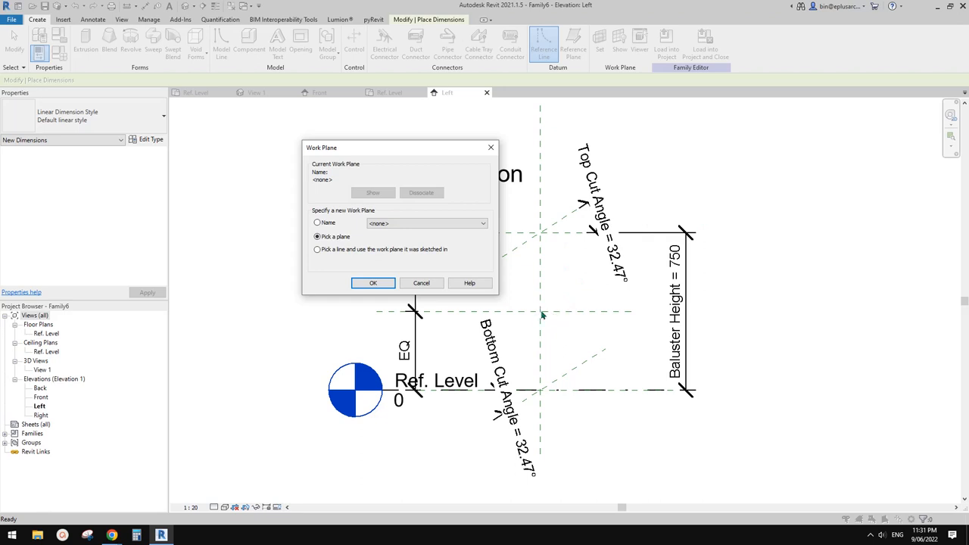
Step: Set the work plane to Reference Plane: Center (Left/Right)
left_click(482, 223)
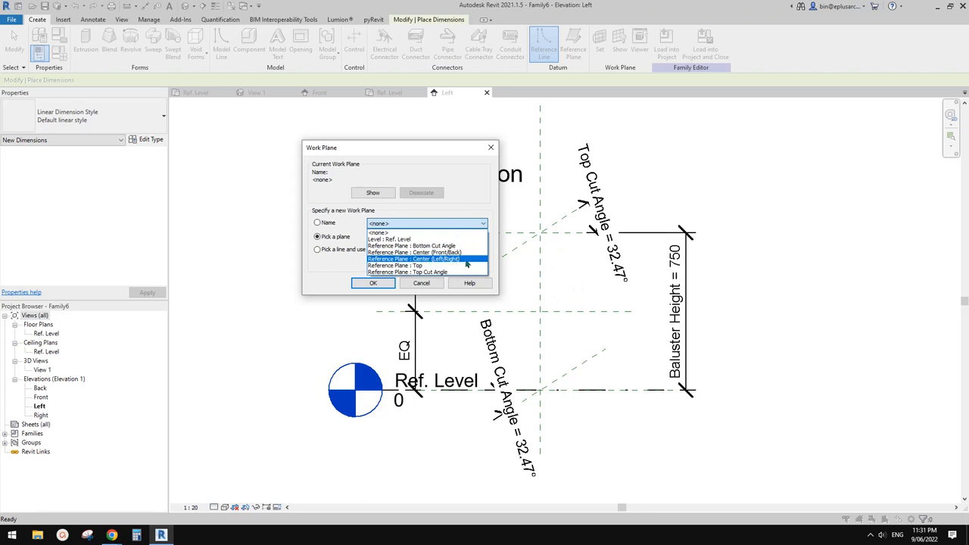
left_click(414, 259)
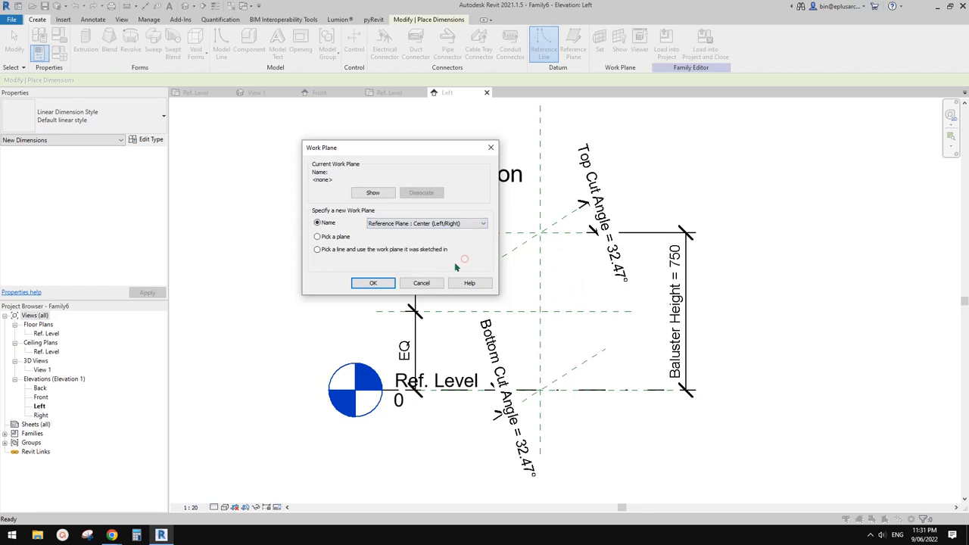
left_click(373, 283)
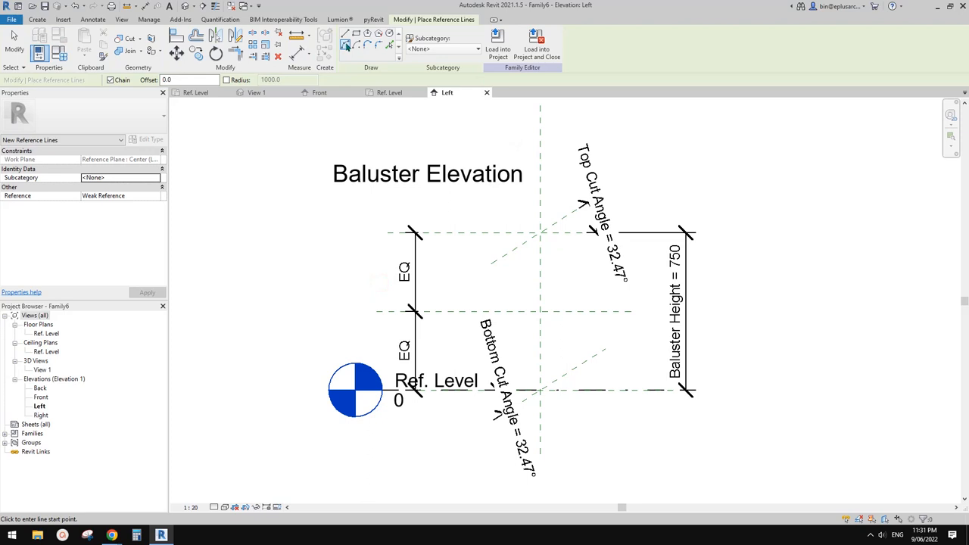
mouse_move(357, 117)
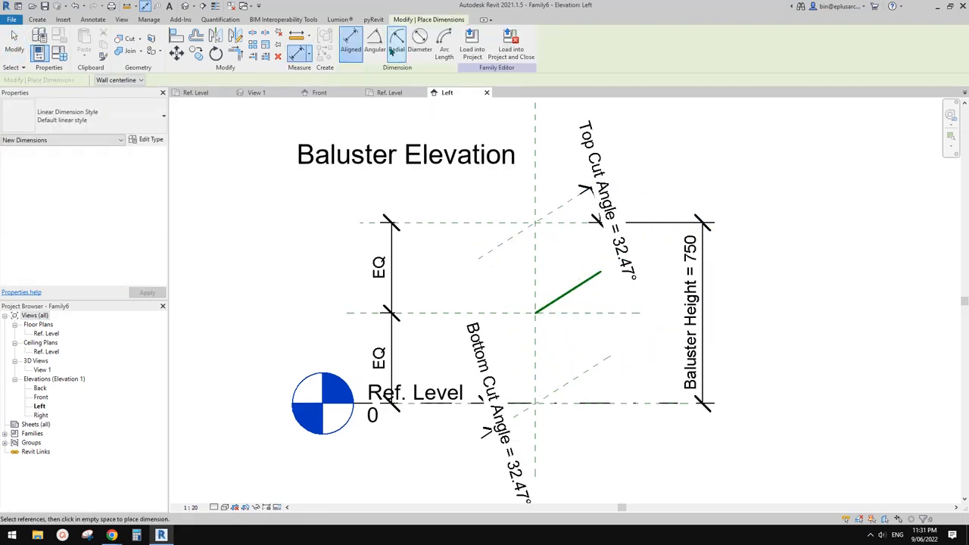
Step: Angular-dimension the reference line and label it Slope Angle (32.47°), then load the glyph family
left_click(376, 42)
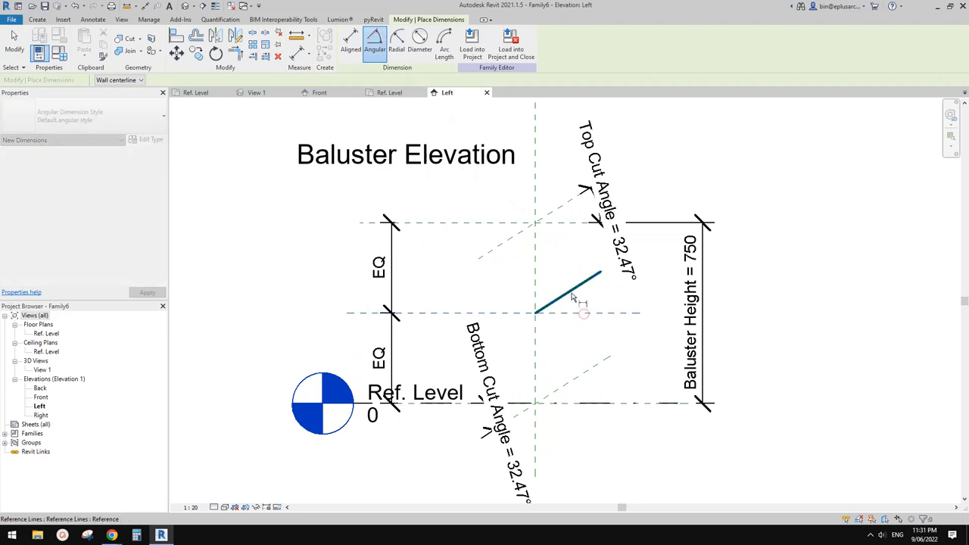
left_click(583, 303)
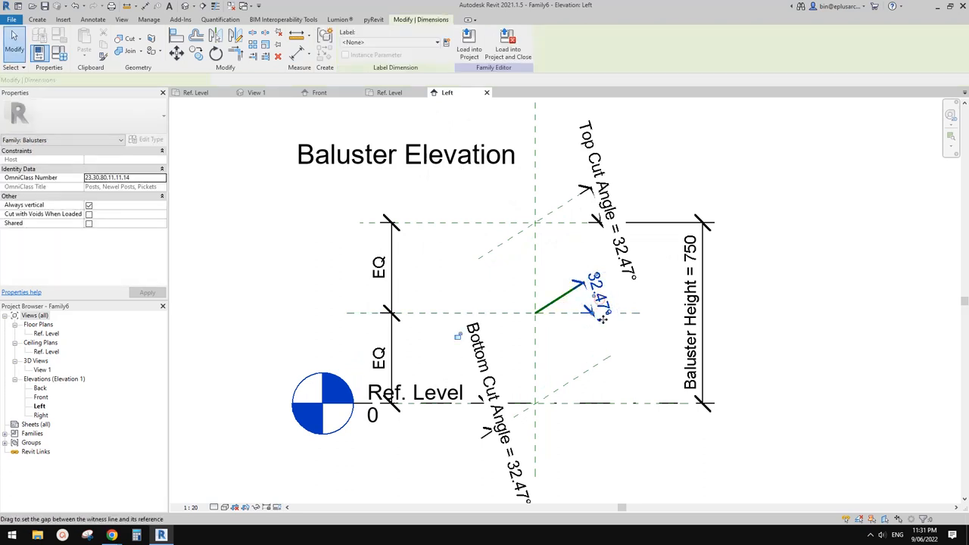
left_click(436, 42)
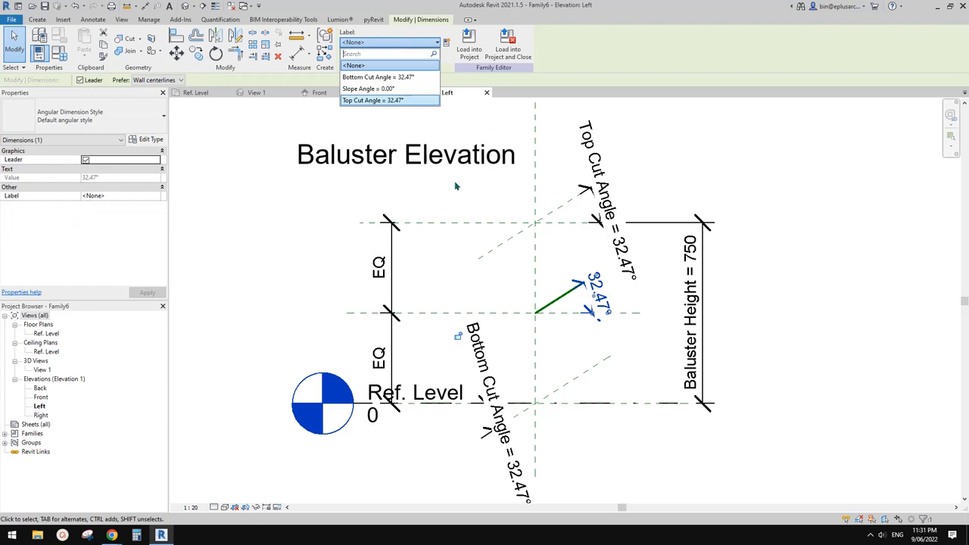
left_click(366, 88)
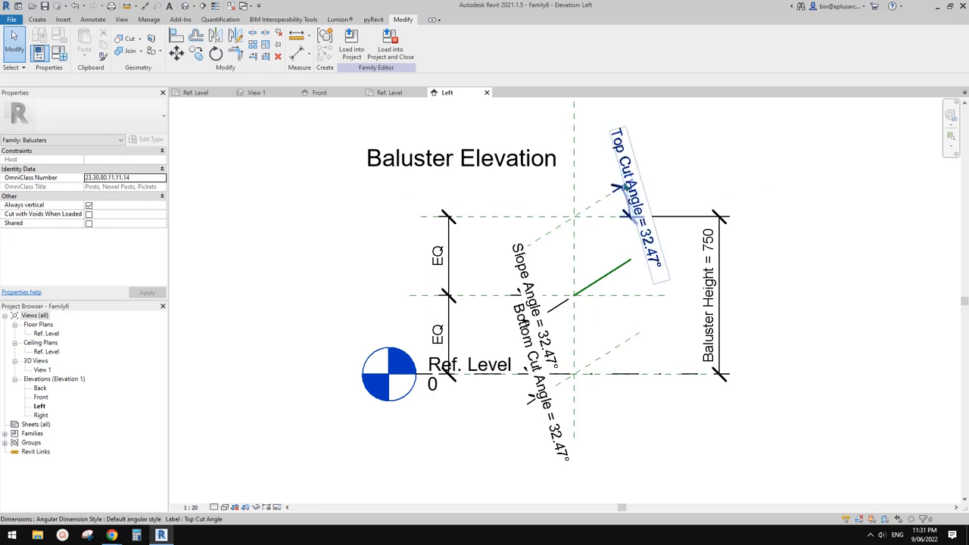
left_click(197, 92)
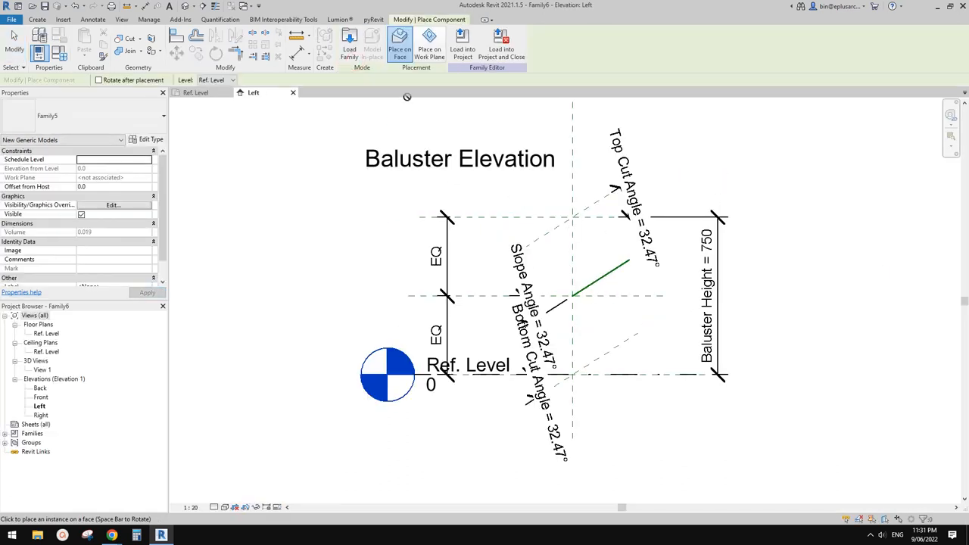
Step: Place the glyph component on a work plane picked in the view
left_click(431, 44)
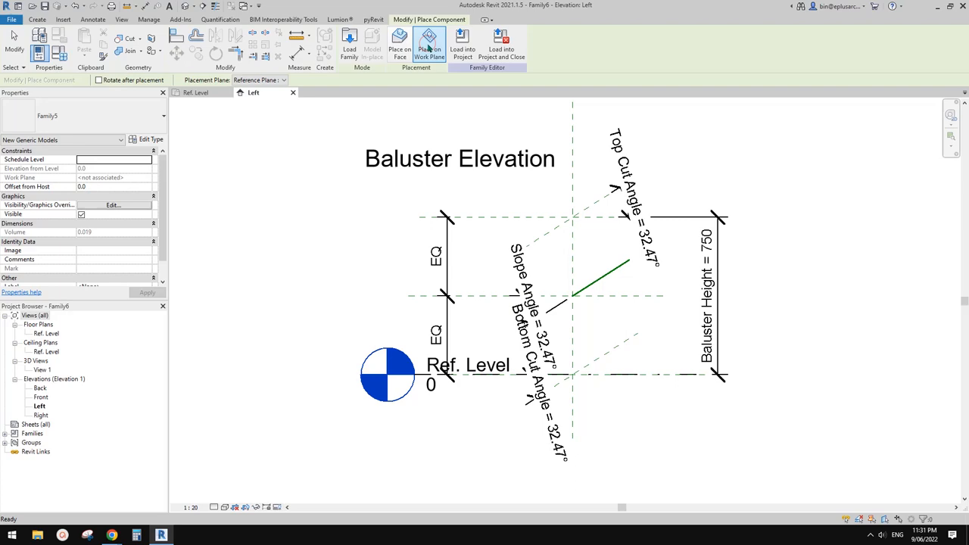
left_click(257, 79)
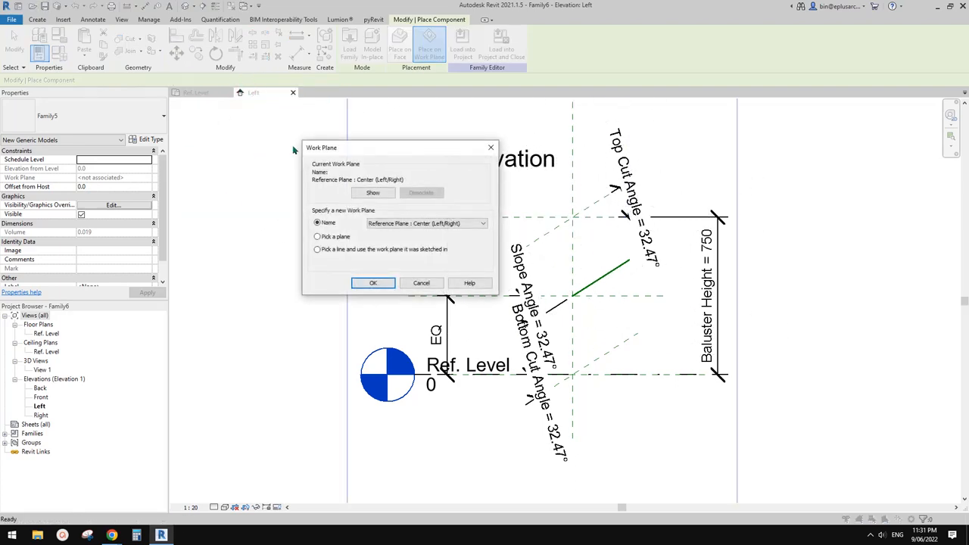
left_click(318, 236)
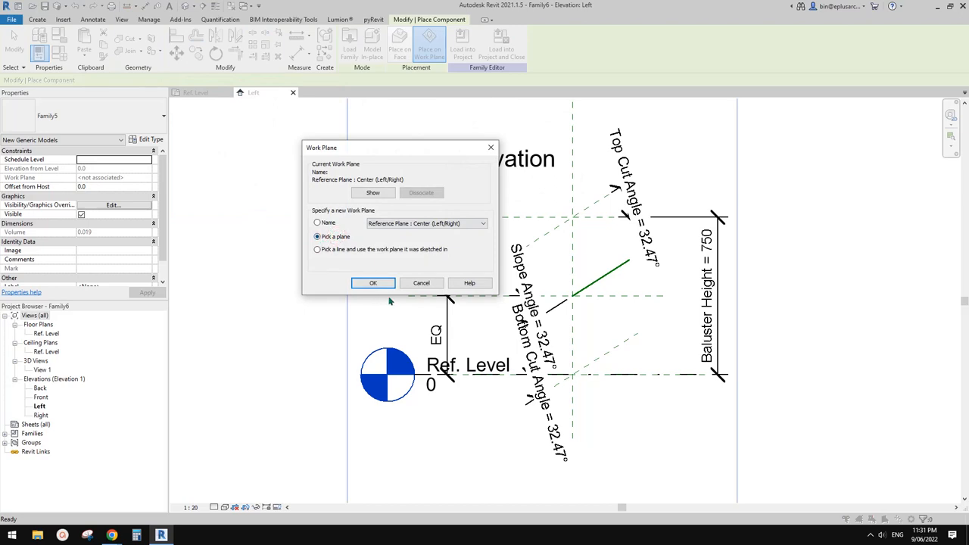
left_click(372, 283)
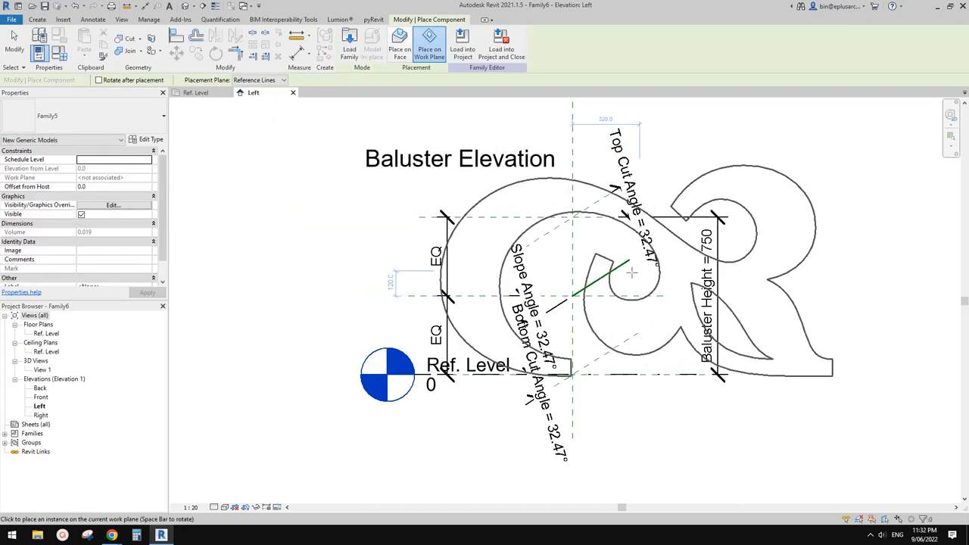
mouse_move(613, 284)
type("1000")
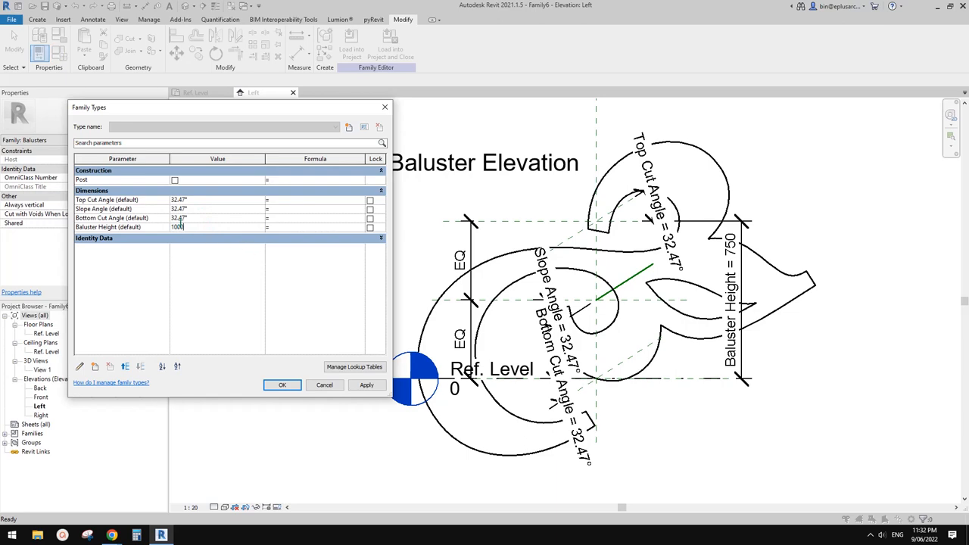
Step: Set Baluster Height to 1000 and open the existing project to load the baluster into
left_click(367, 385)
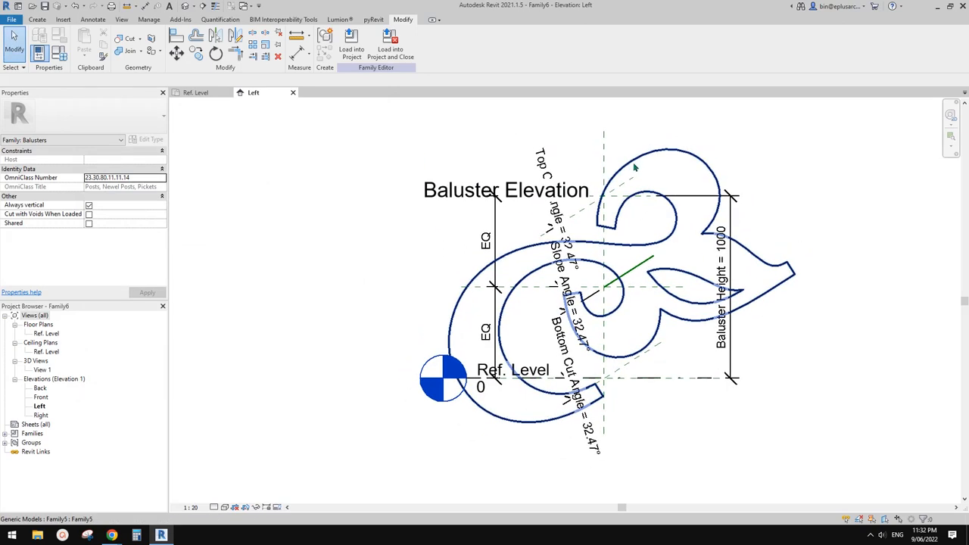
left_click(682, 230)
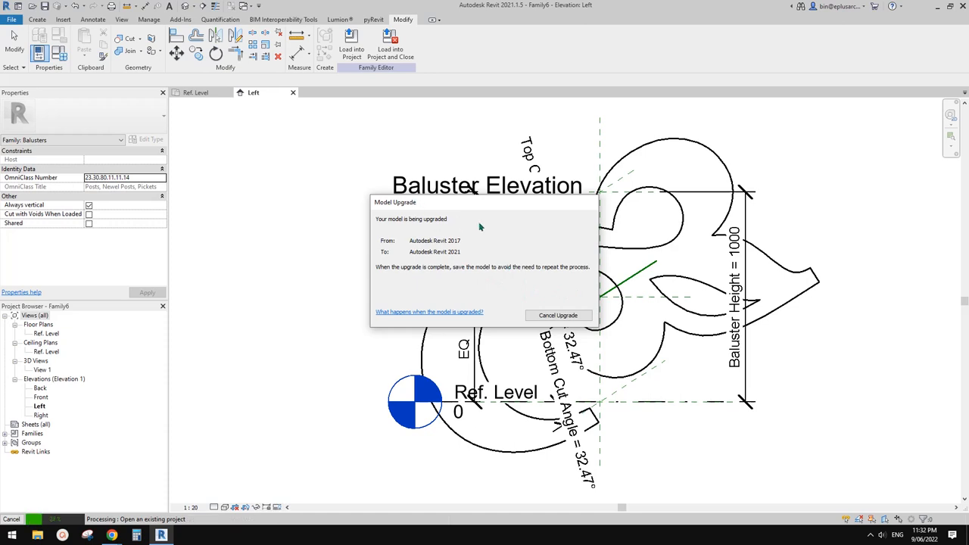
mouse_move(339, 106)
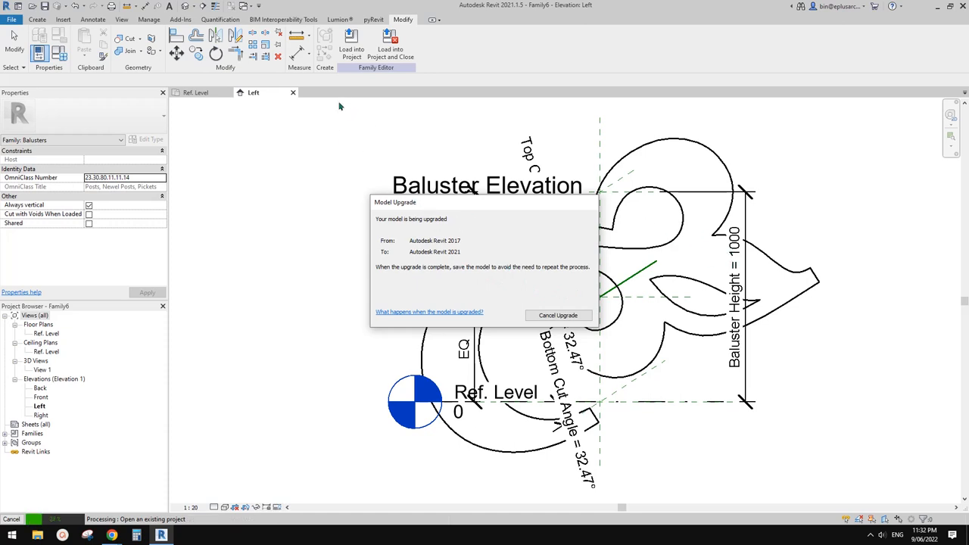
left_click(558, 315)
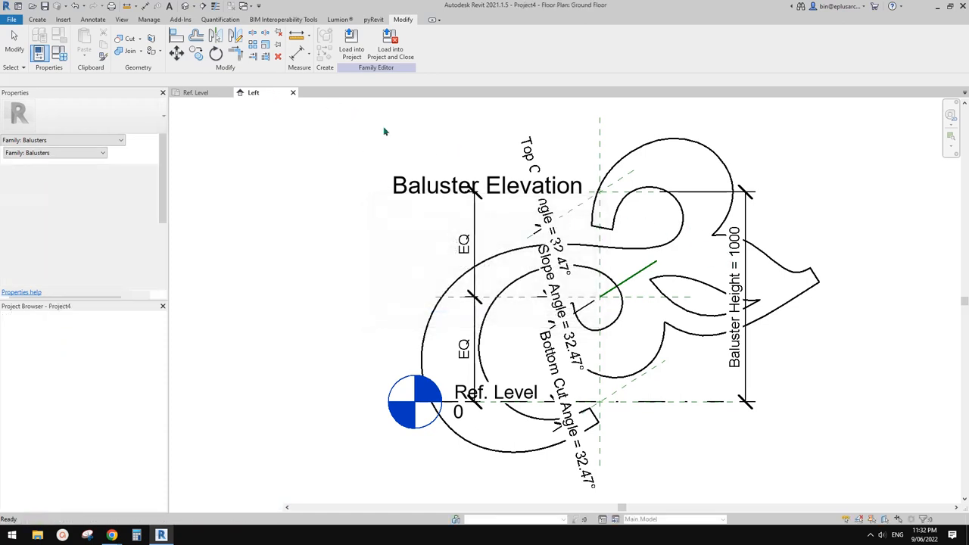
Step: Load the glyph baluster family into Project4 and show the railing in the 3D view
left_click(352, 43)
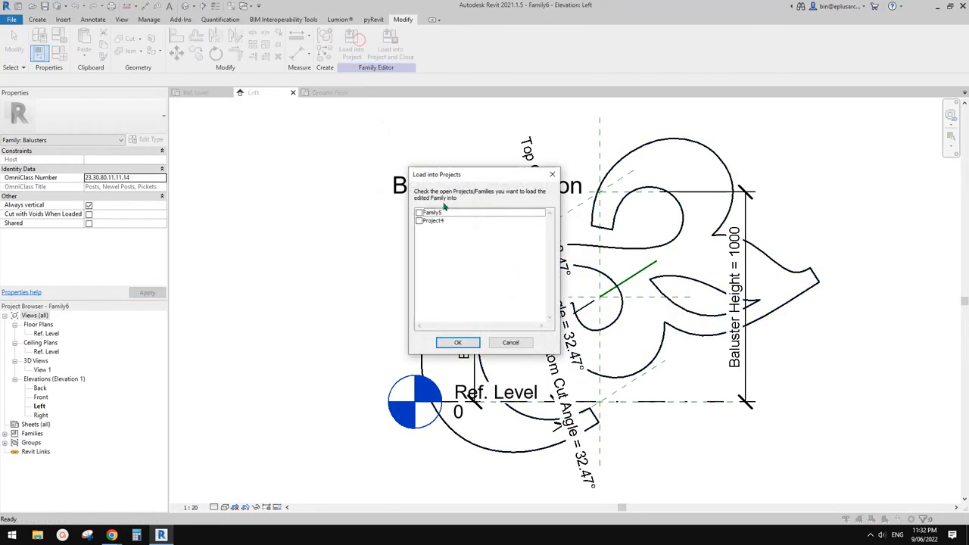
left_click(457, 342)
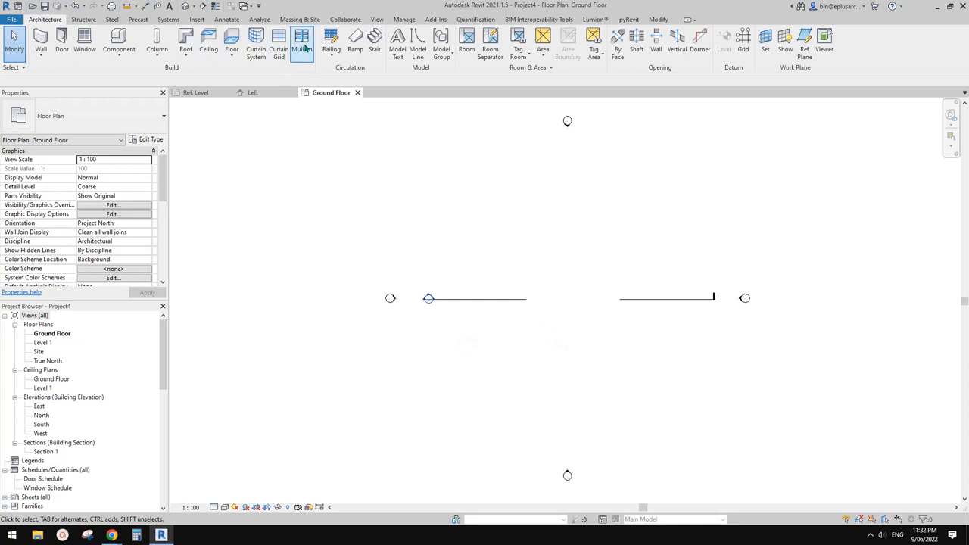
left_click(355, 42)
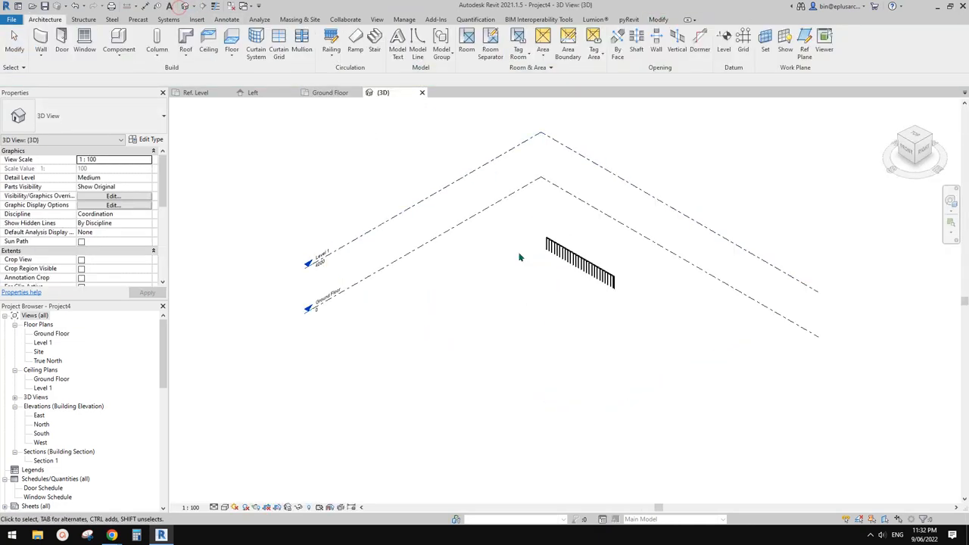
Step: Duplicate the selected 1100mm railing's type as a new type named New
left_click(579, 270)
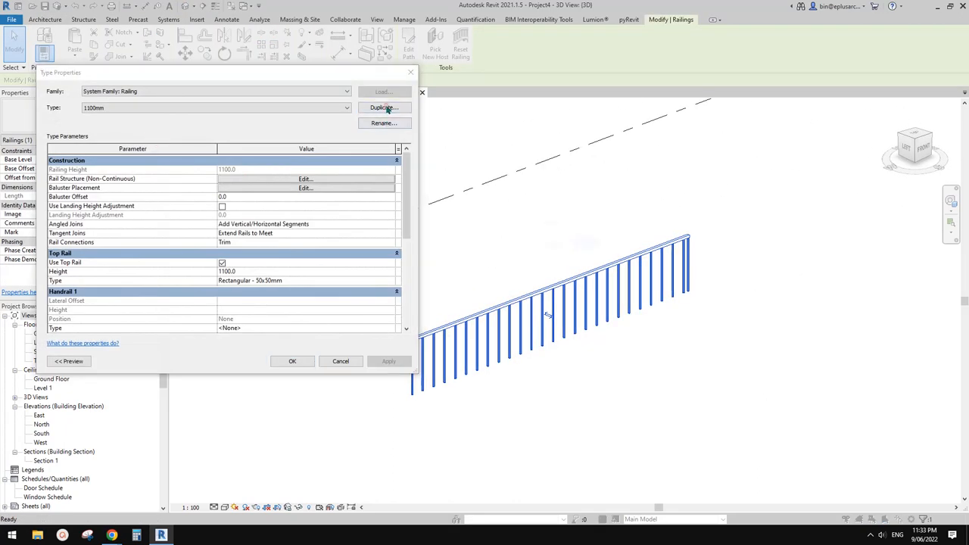
left_click(383, 107)
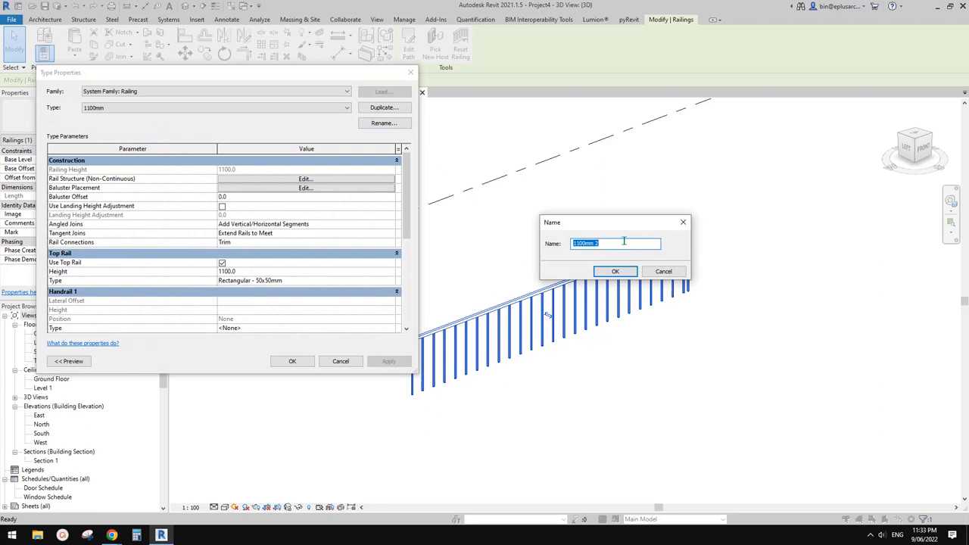
type("New")
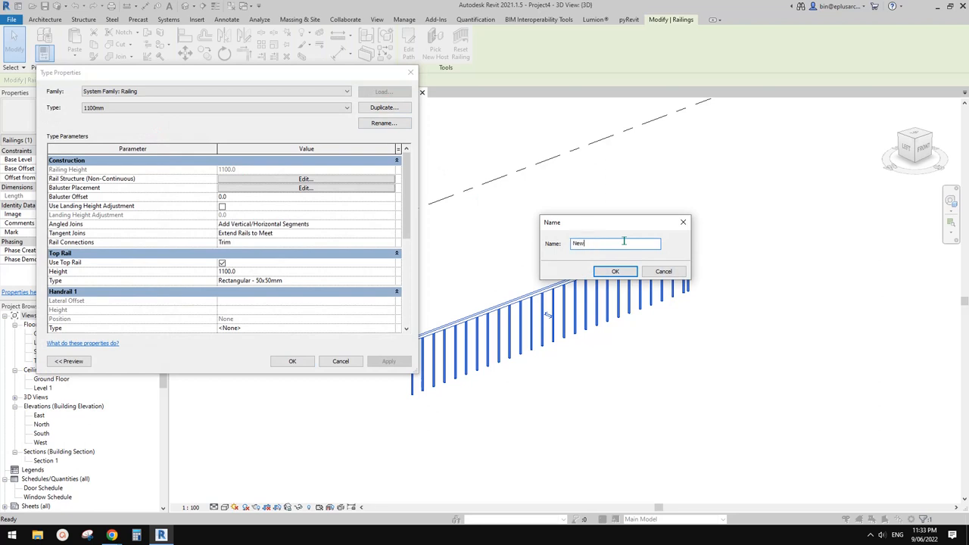
left_click(615, 271)
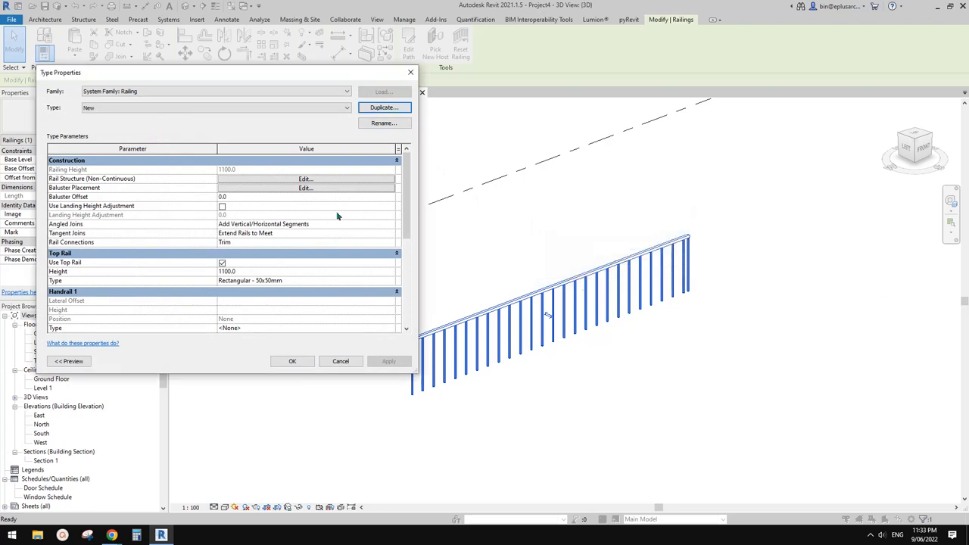
mouse_move(282, 260)
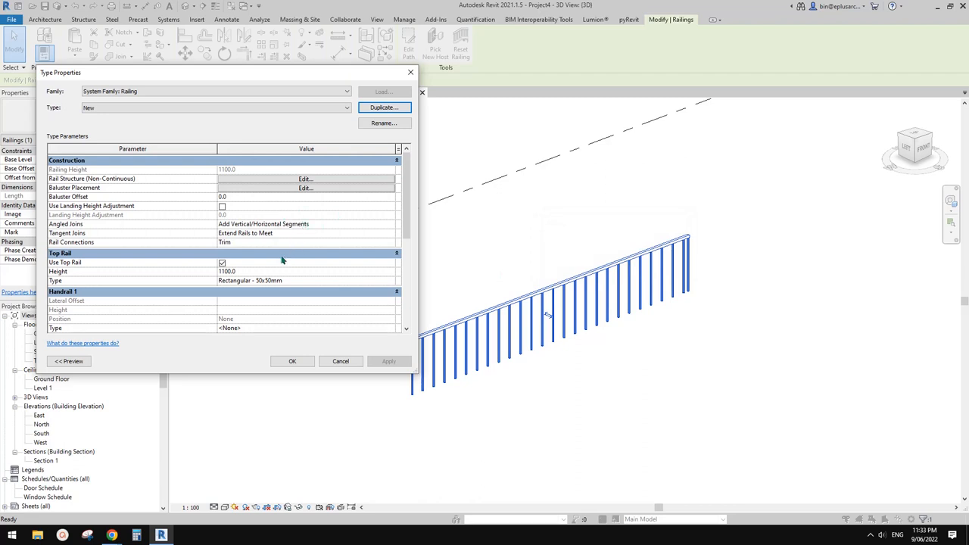
mouse_move(559, 285)
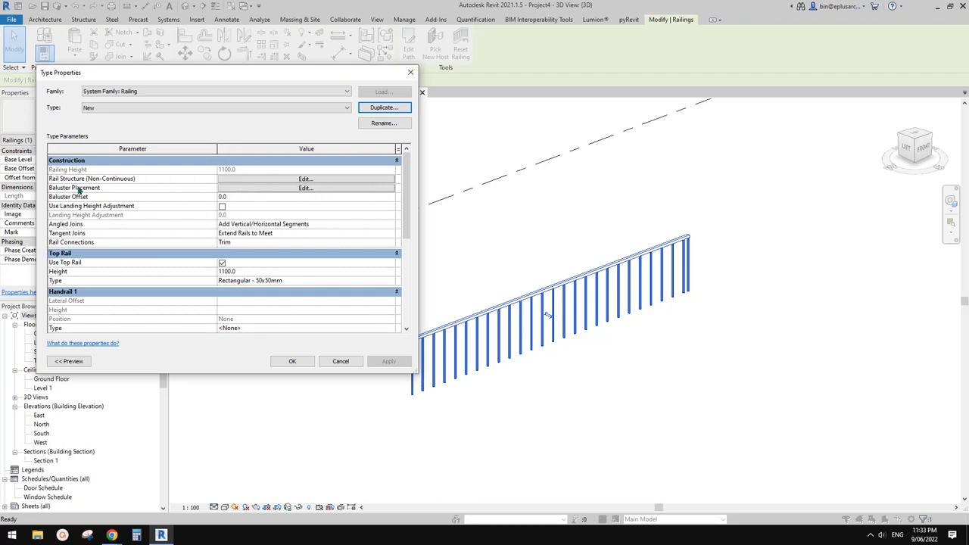
Step: Set regular balusters to Family5 at 1700 spacing, no baluster per tread, posts None, and apply
left_click(306, 188)
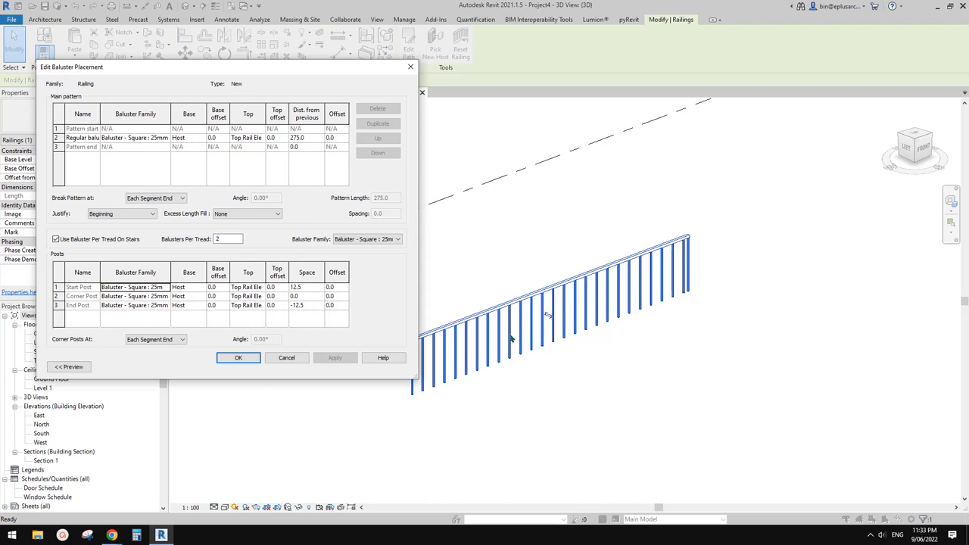
mouse_move(577, 309)
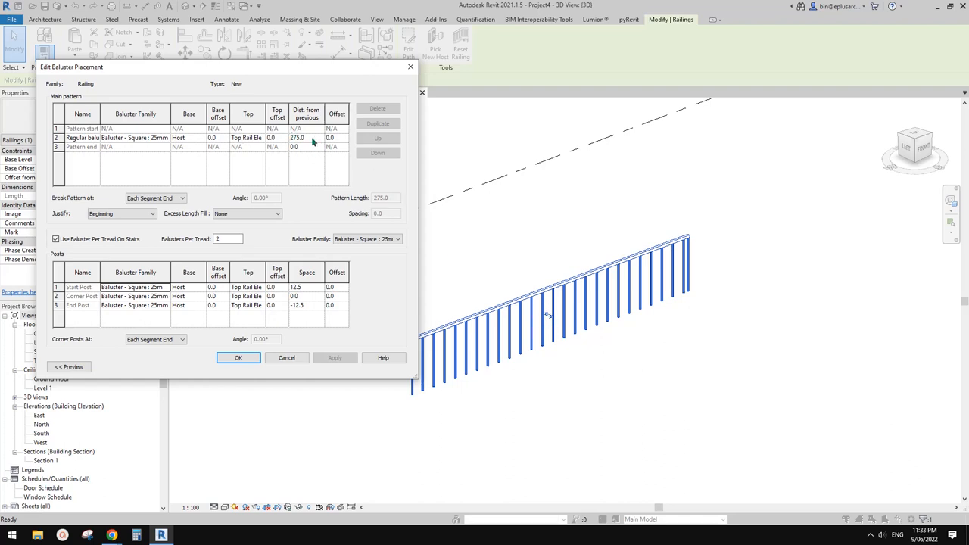
mouse_move(523, 309)
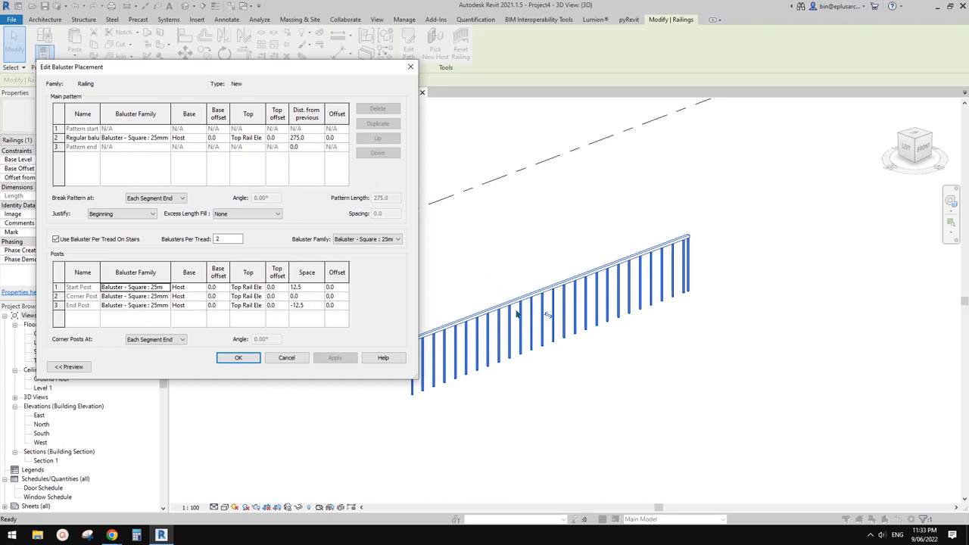
mouse_move(640, 280)
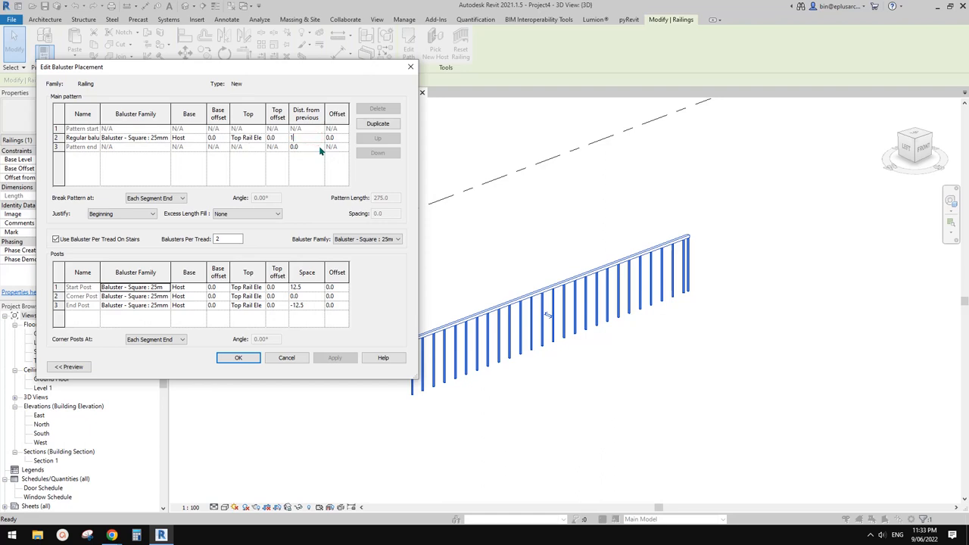
type("1700.0")
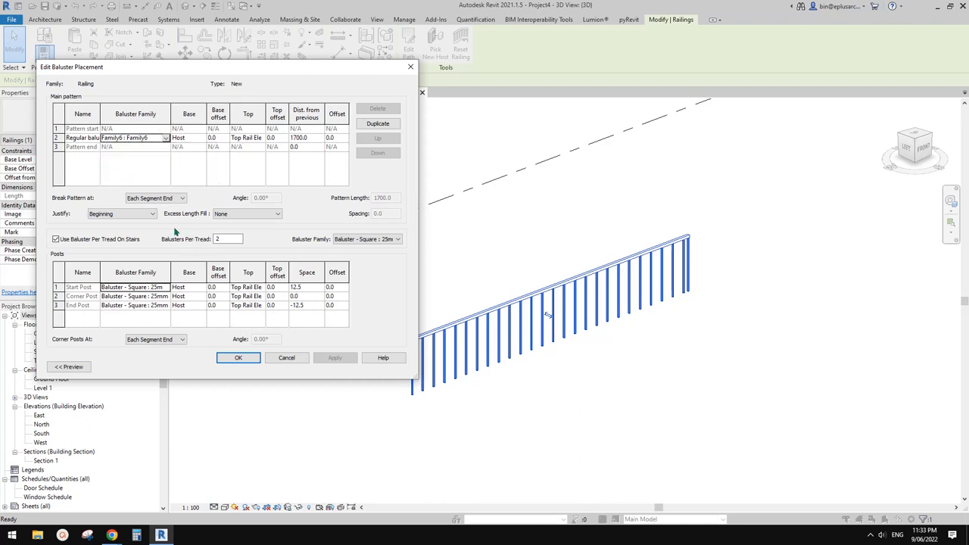
left_click(121, 212)
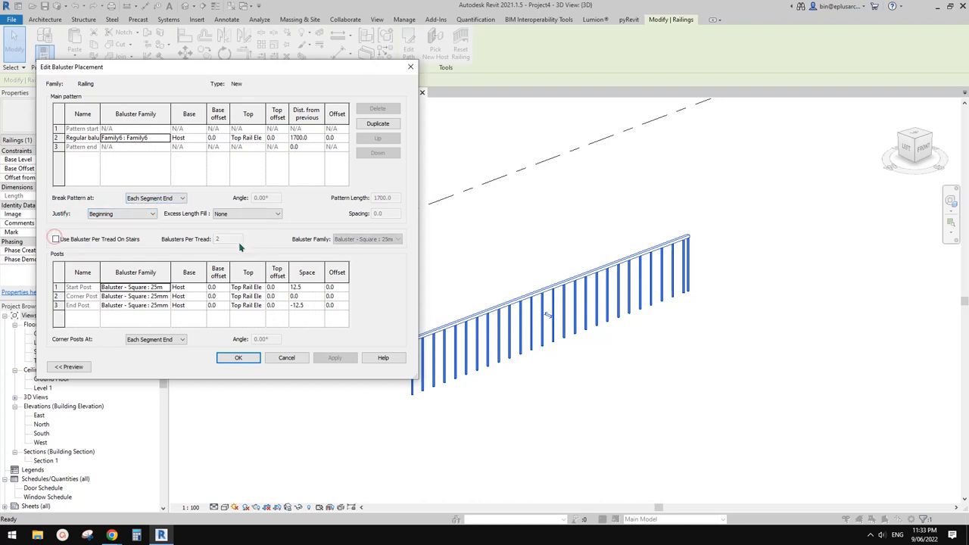
left_click(135, 286)
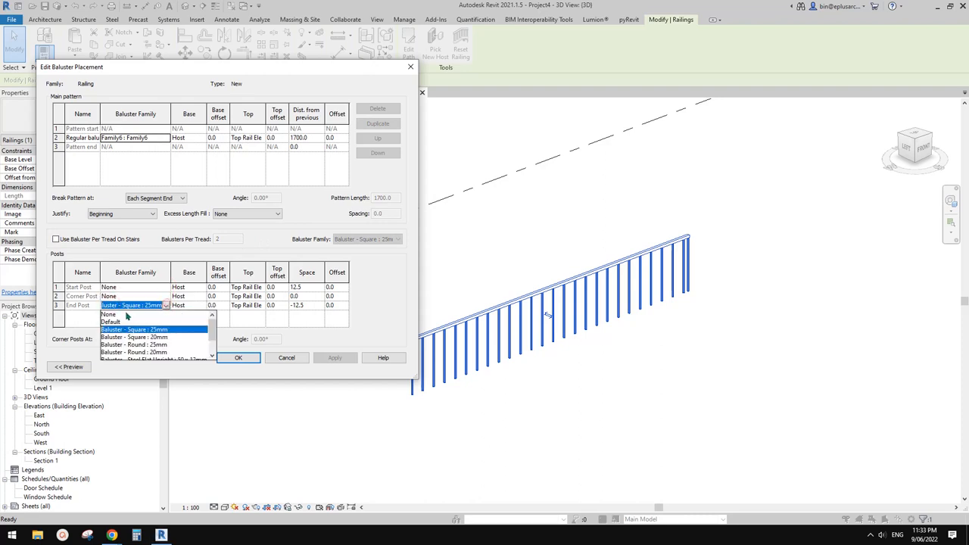
left_click(238, 357)
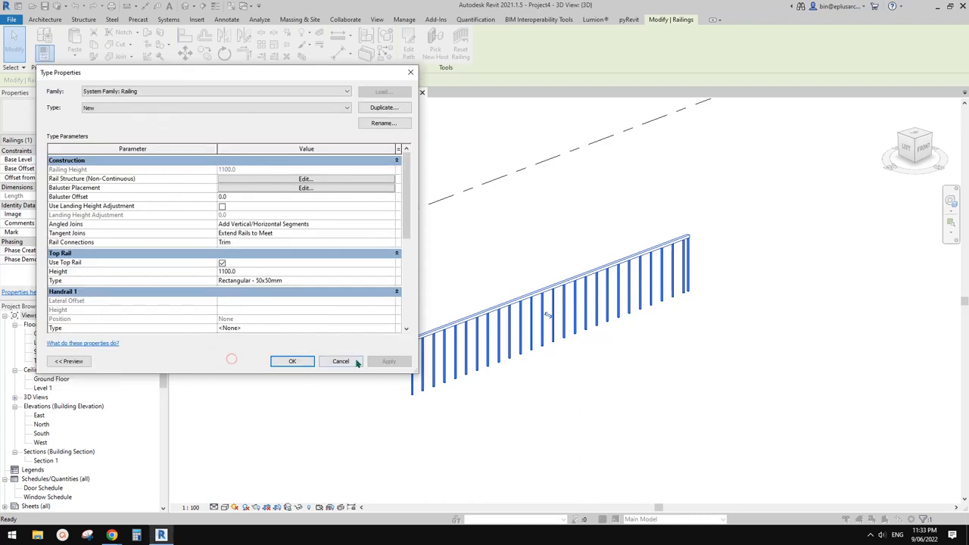
left_click(292, 360)
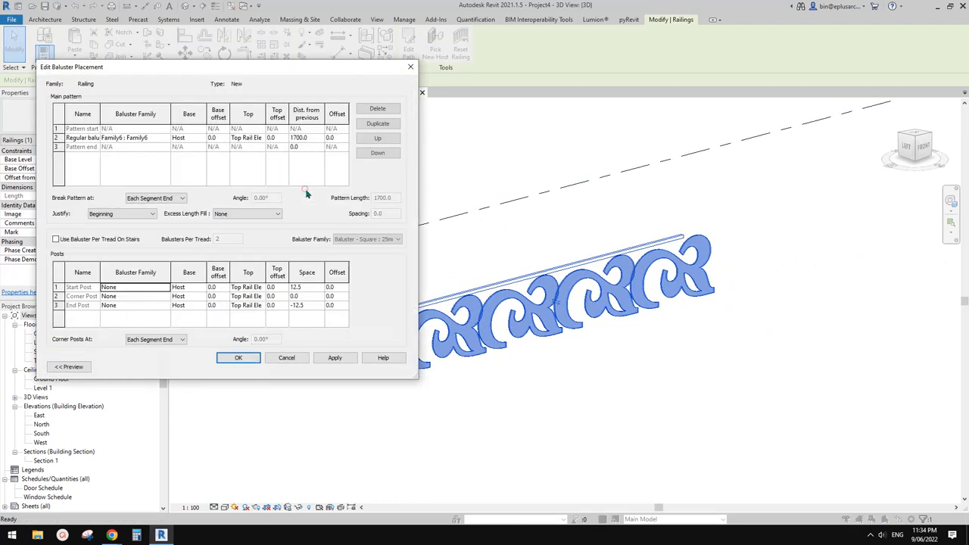
left_click(306, 138)
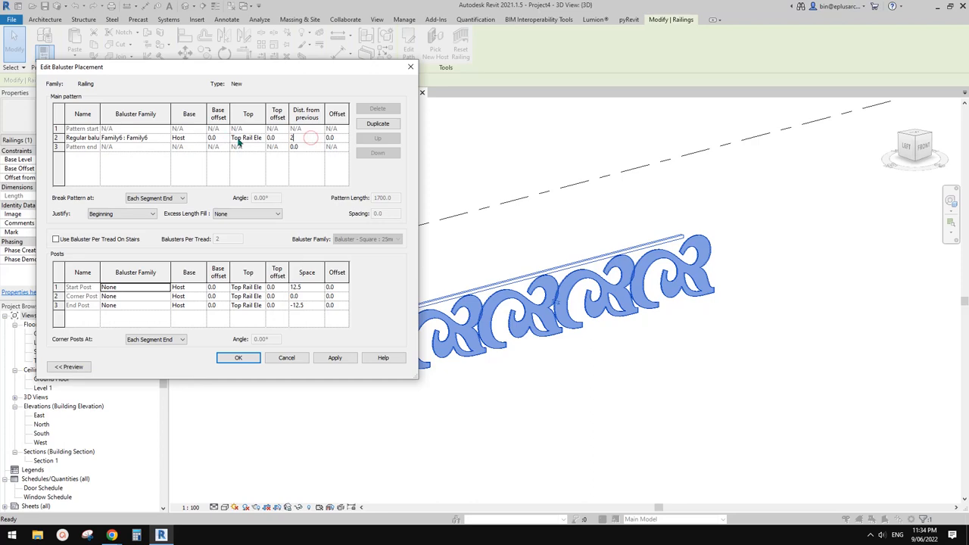
left_click(334, 358)
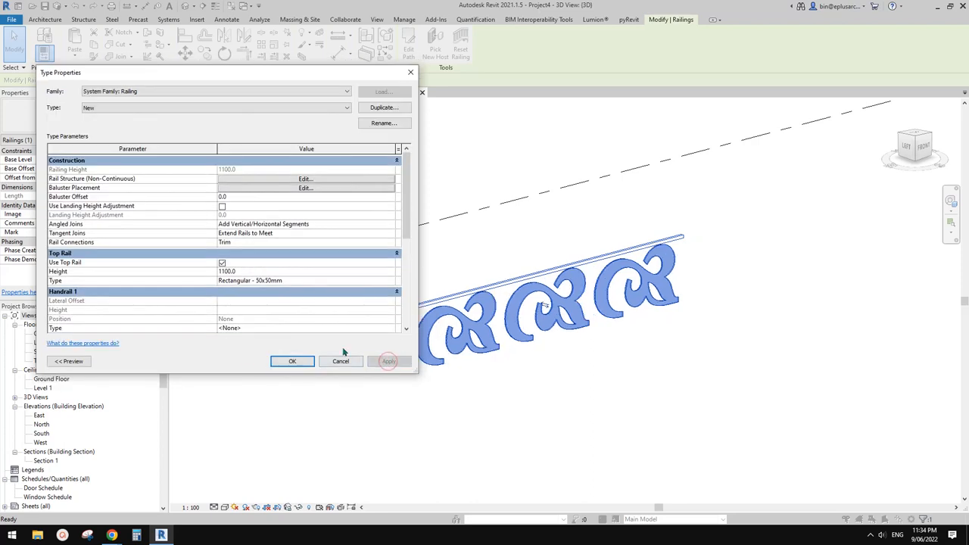
left_click(292, 360)
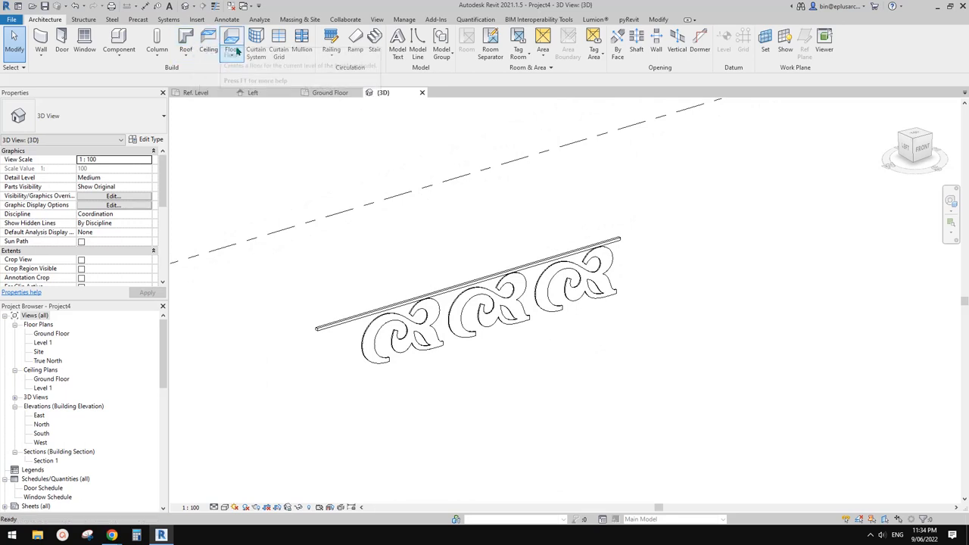
Step: Sketch a floor slab and host the New glyph railing on it
left_click(232, 43)
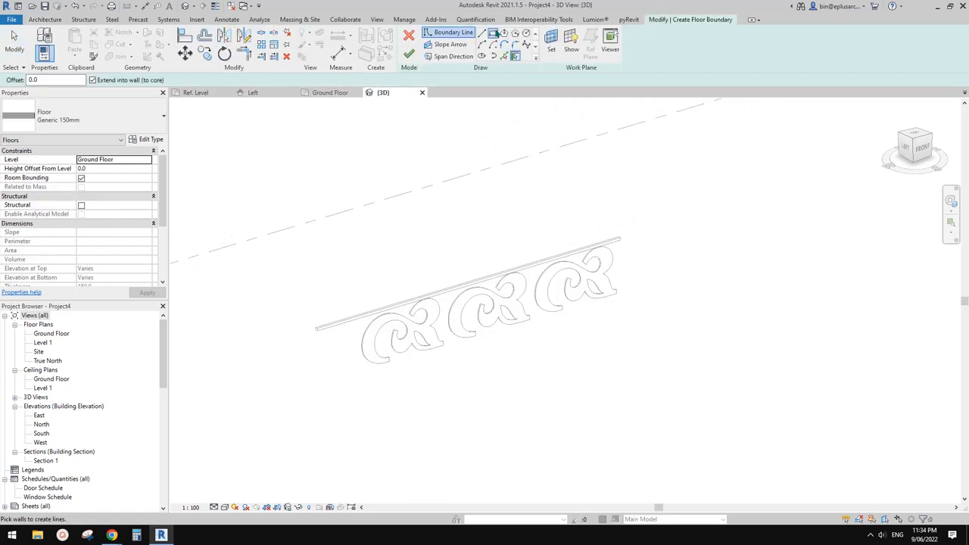
left_click(409, 55)
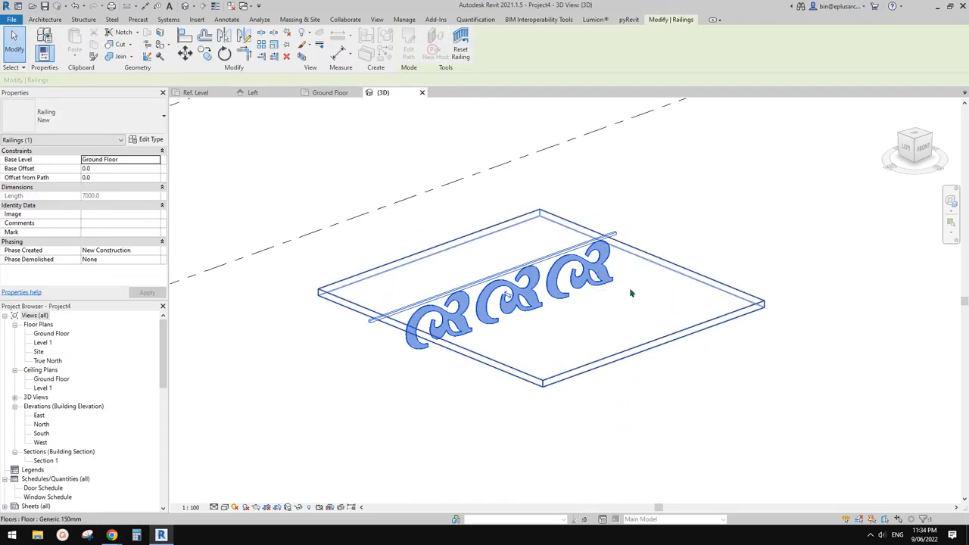
left_click(674, 294)
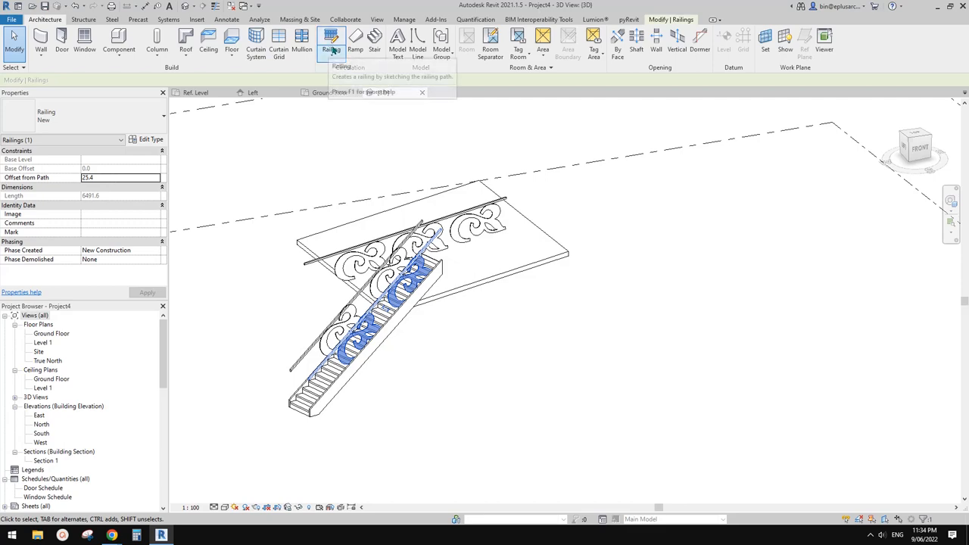
Step: Lay out a ramp beside the stair and give its railing the ornamental New type
left_click(354, 43)
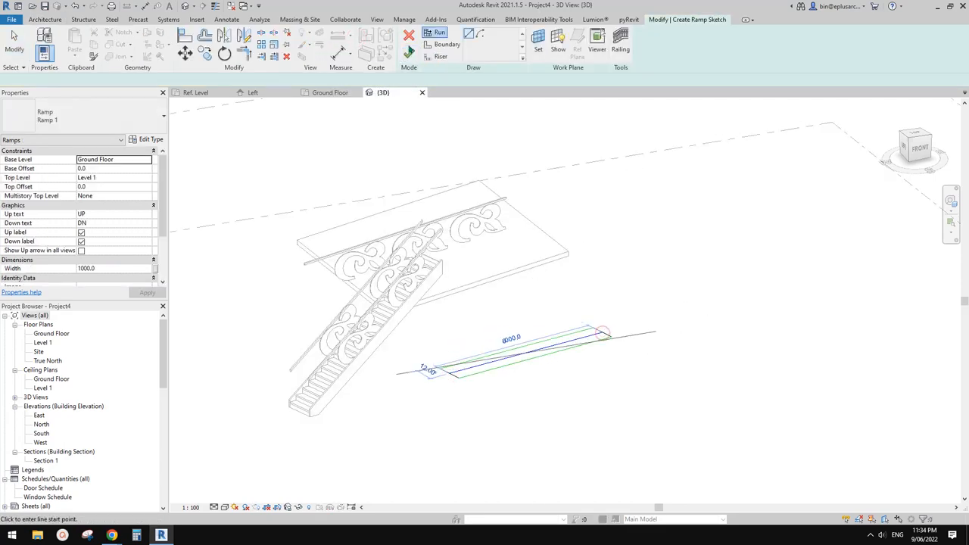
left_click(433, 36)
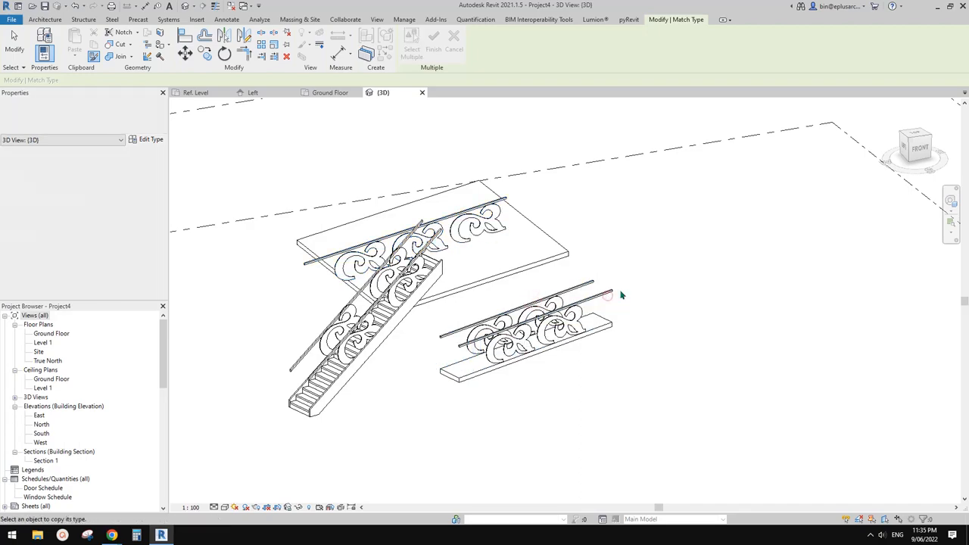
left_click(530, 326)
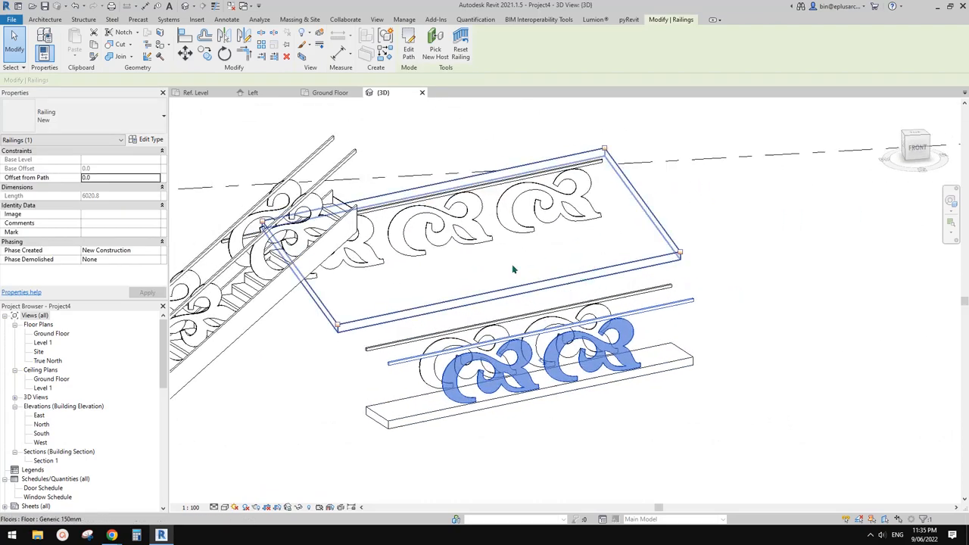
left_click(297, 312)
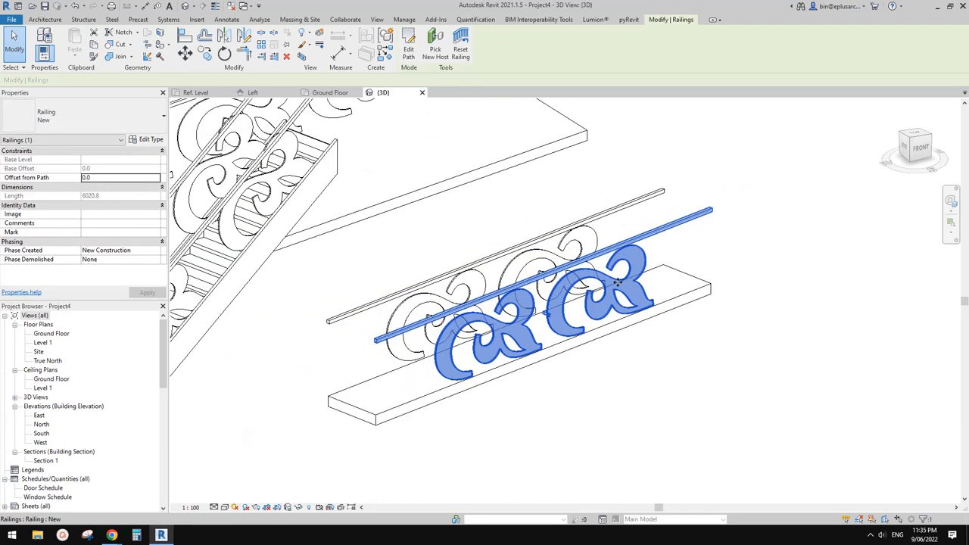
mouse_move(629, 249)
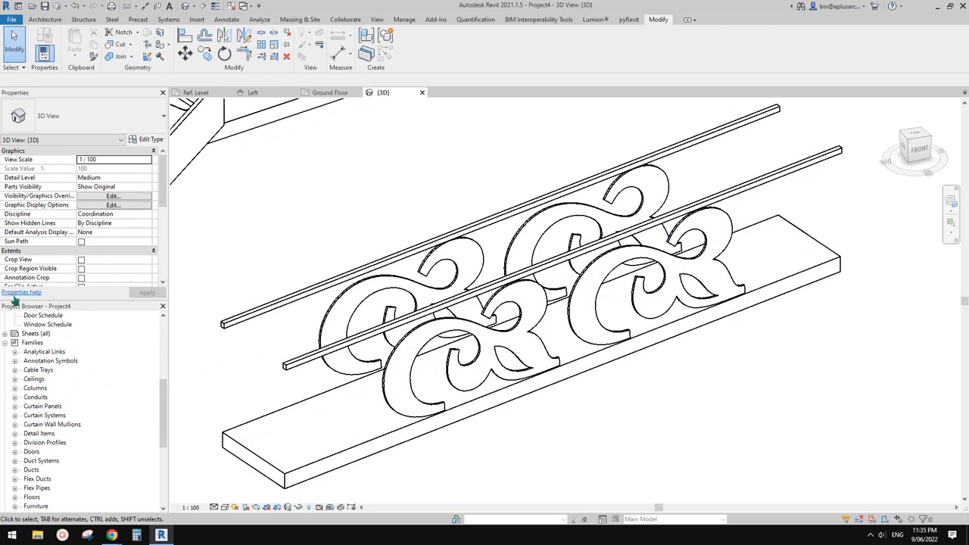
mouse_move(64, 354)
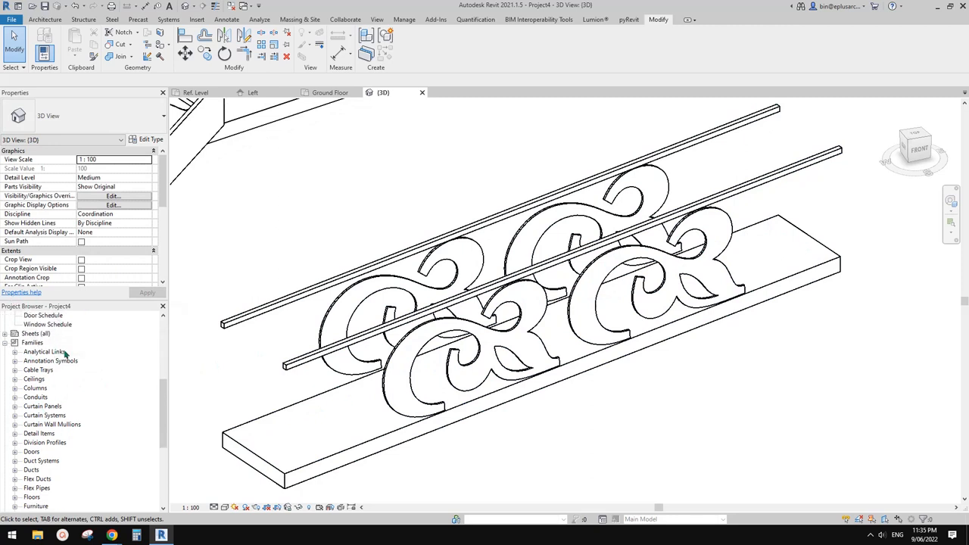
Step: Locate Family5 under Families > Railings in the Project Browser and edit it
scroll("down", 3)
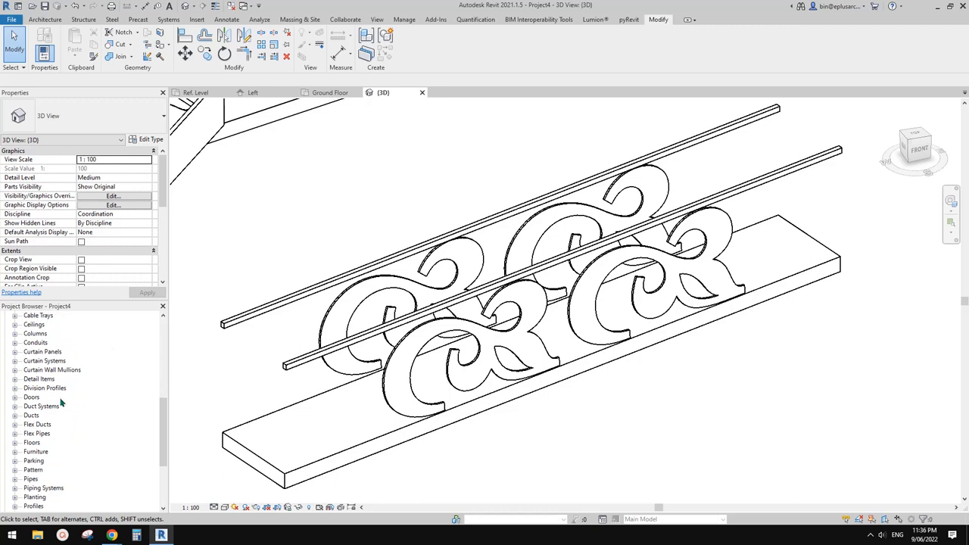
scroll("down", 3)
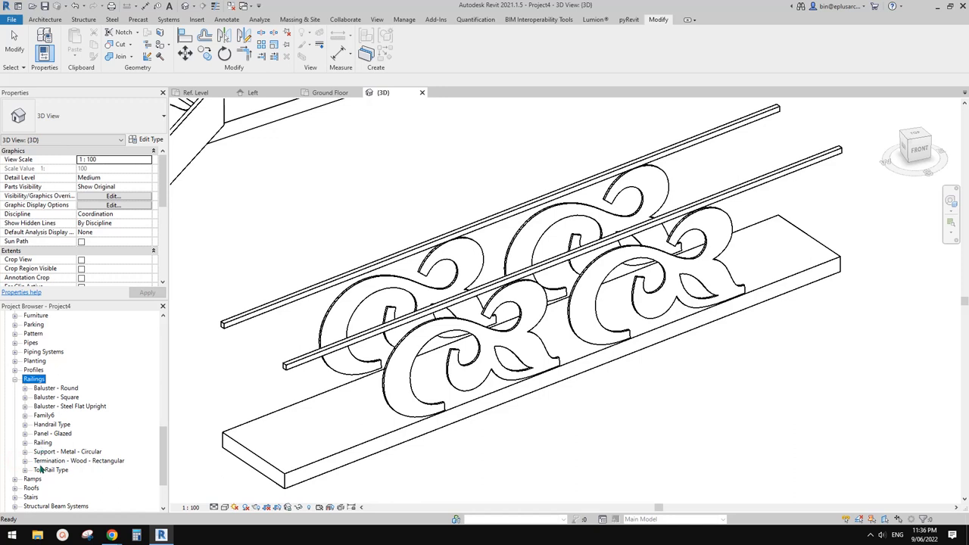
left_click(44, 415)
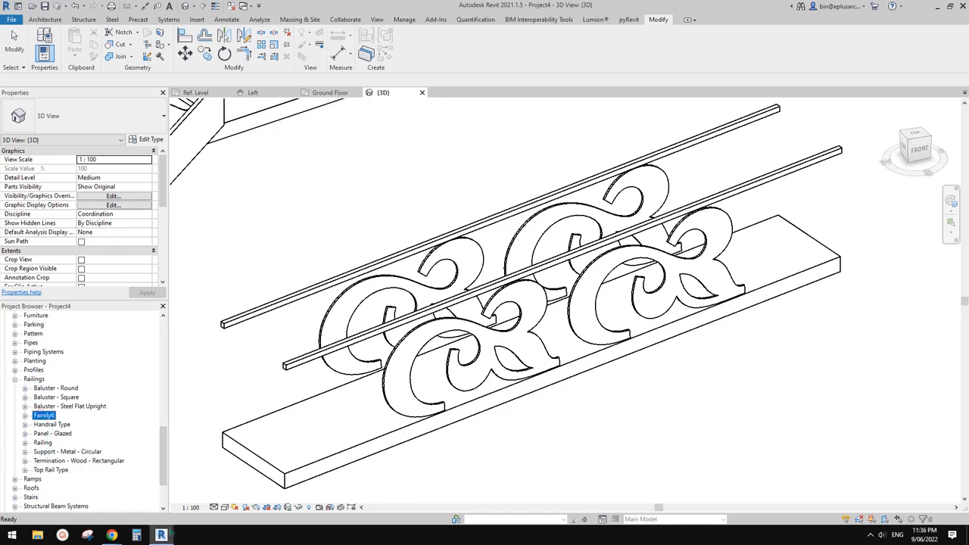
right_click(44, 415)
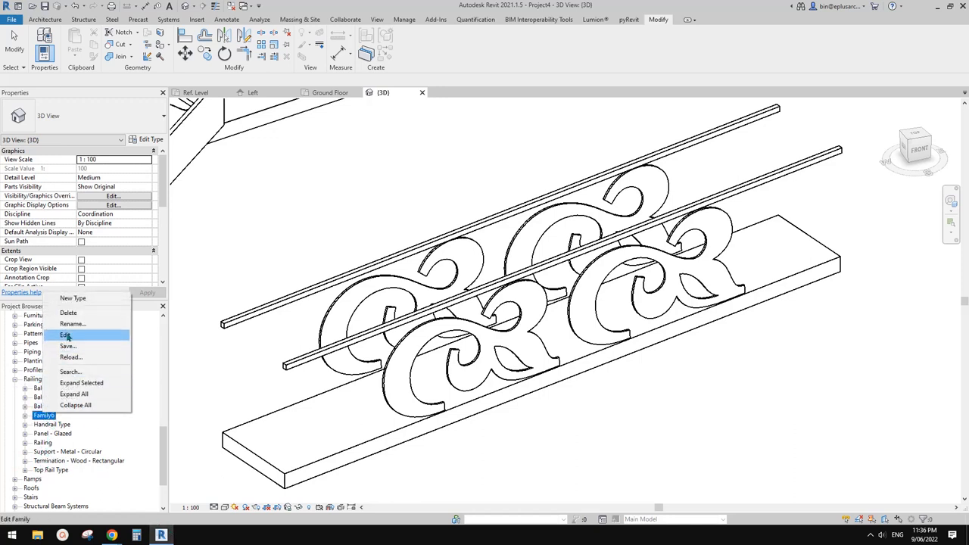
left_click(67, 337)
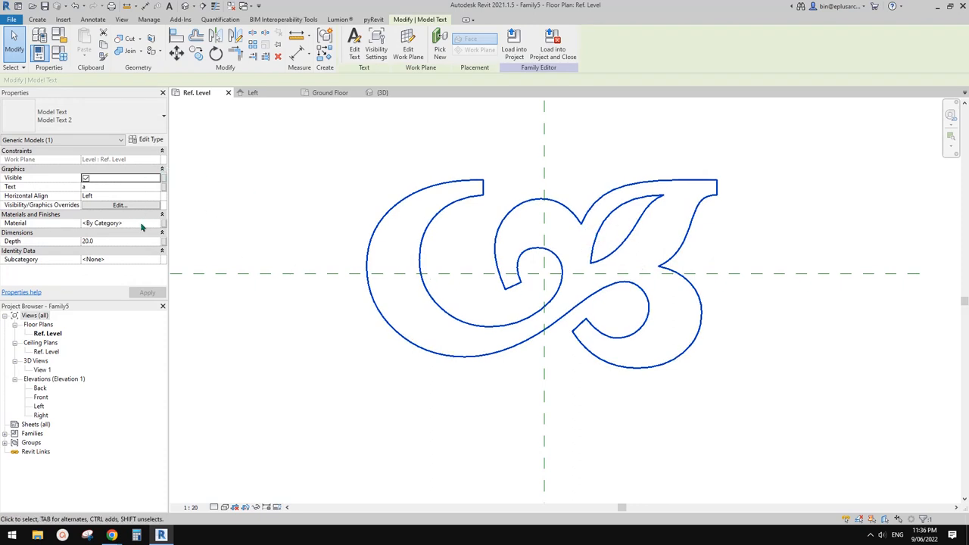
mouse_move(141, 246)
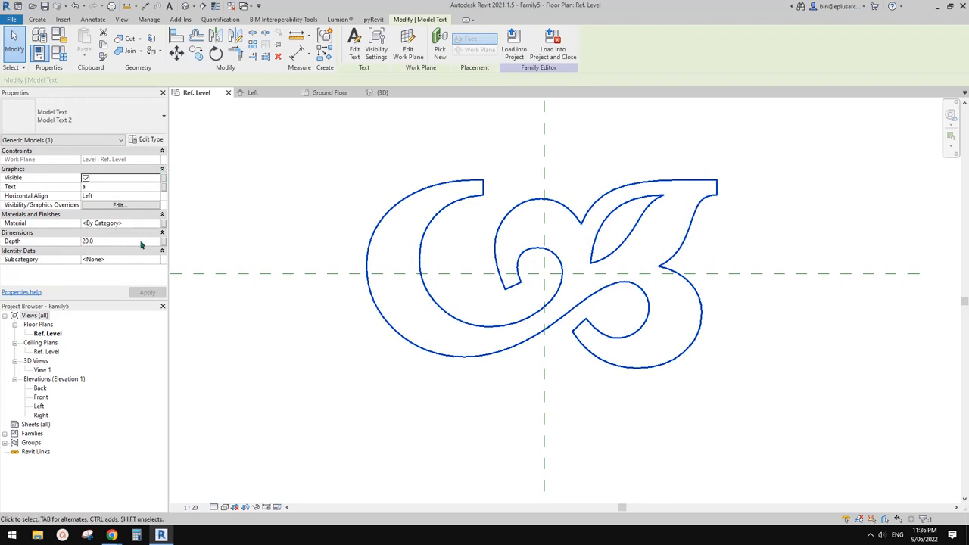
Step: Set the model text's type font to Wingdings 3 and nudge the arrow glyph into place
left_click(152, 140)
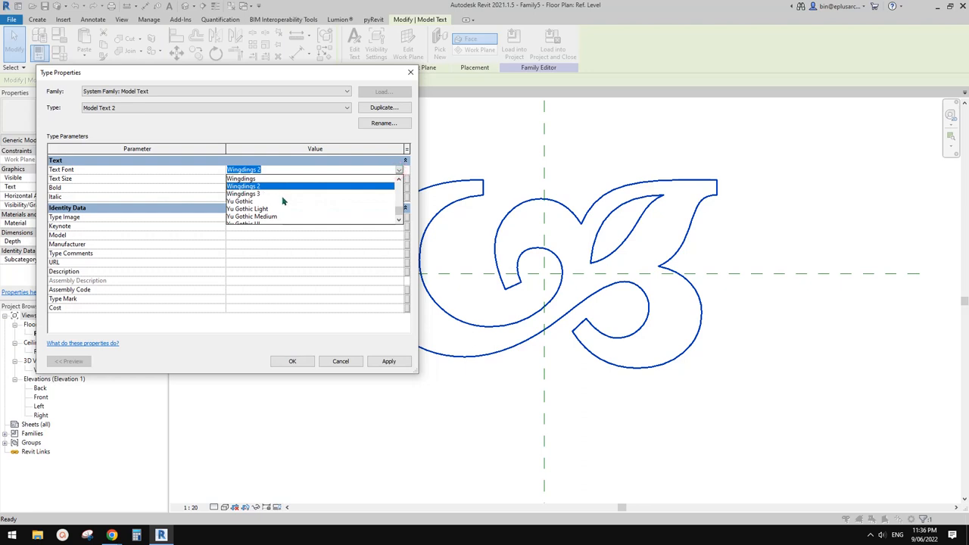
left_click(243, 193)
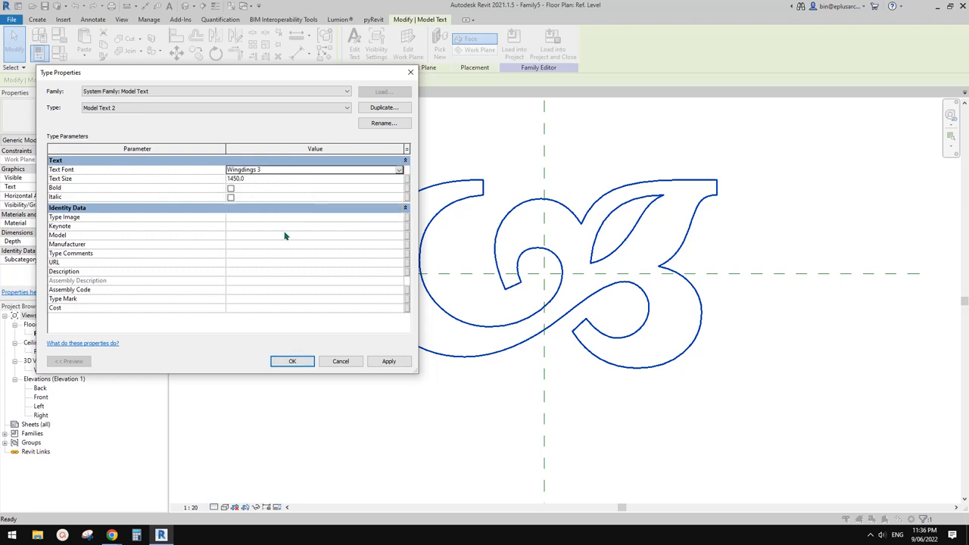
left_click(292, 360)
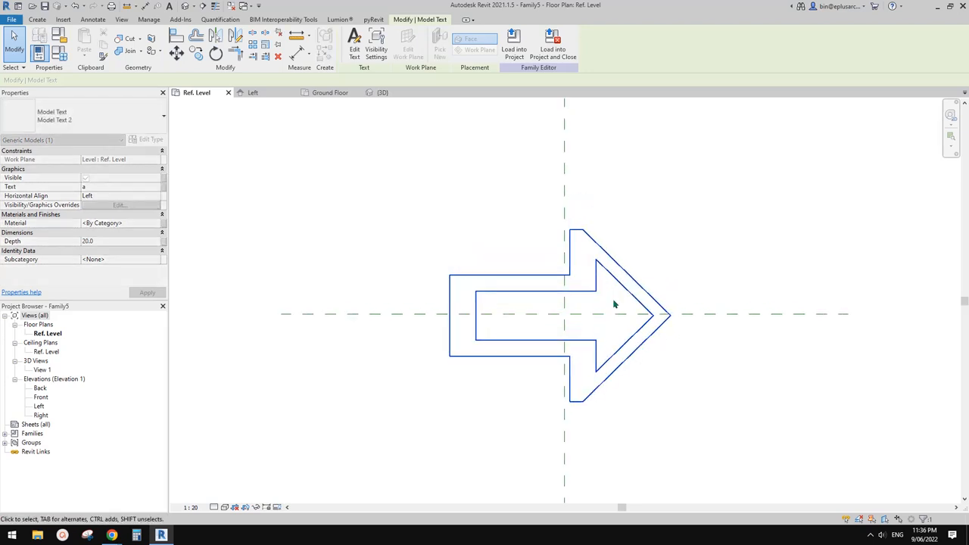
left_click_drag(613, 313, 563, 285)
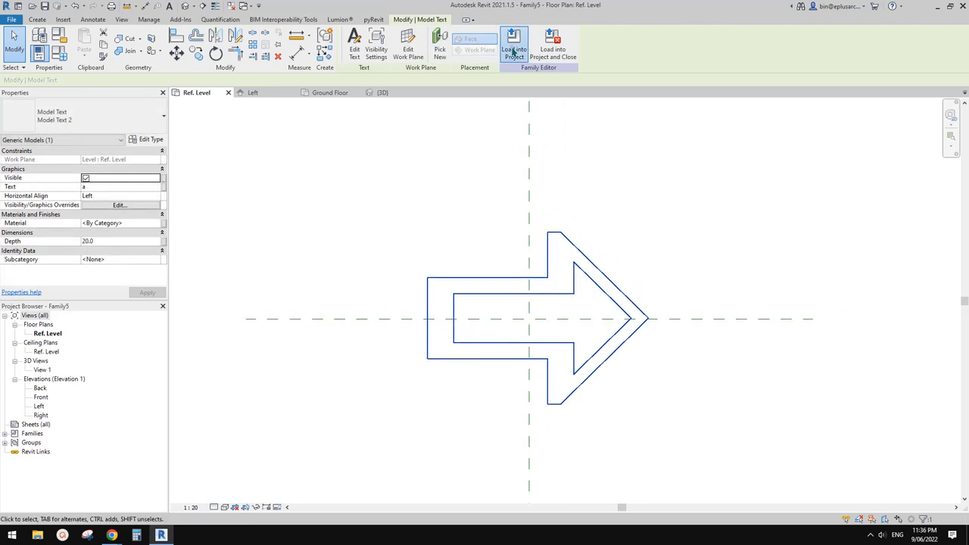
Step: Reload the edited family into the baluster host, overwriting it, then into Project4
left_click(514, 44)
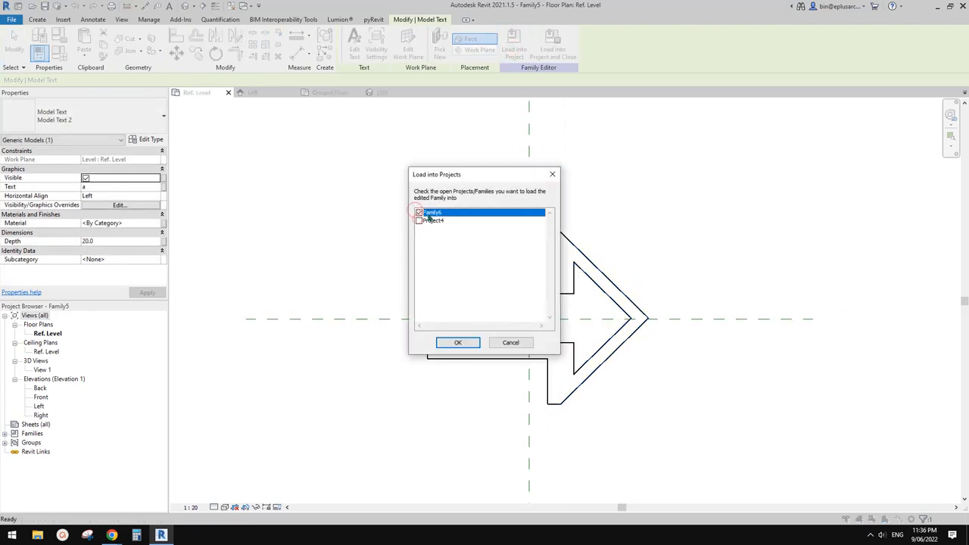
left_click(458, 342)
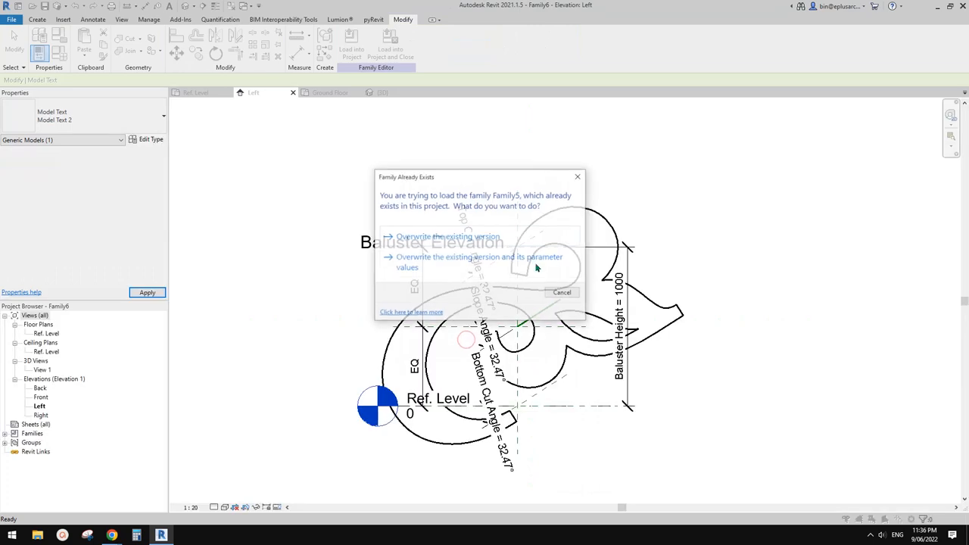
left_click(448, 236)
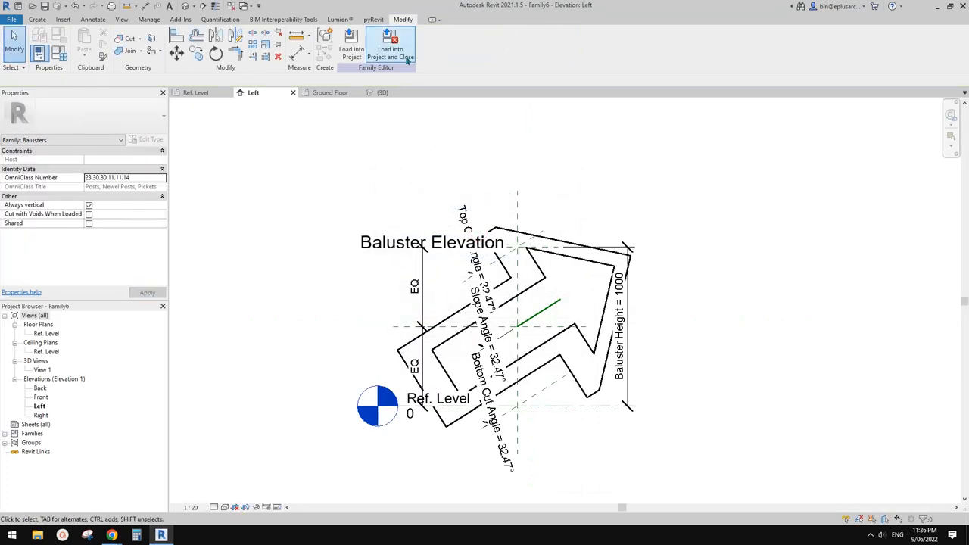
left_click(390, 47)
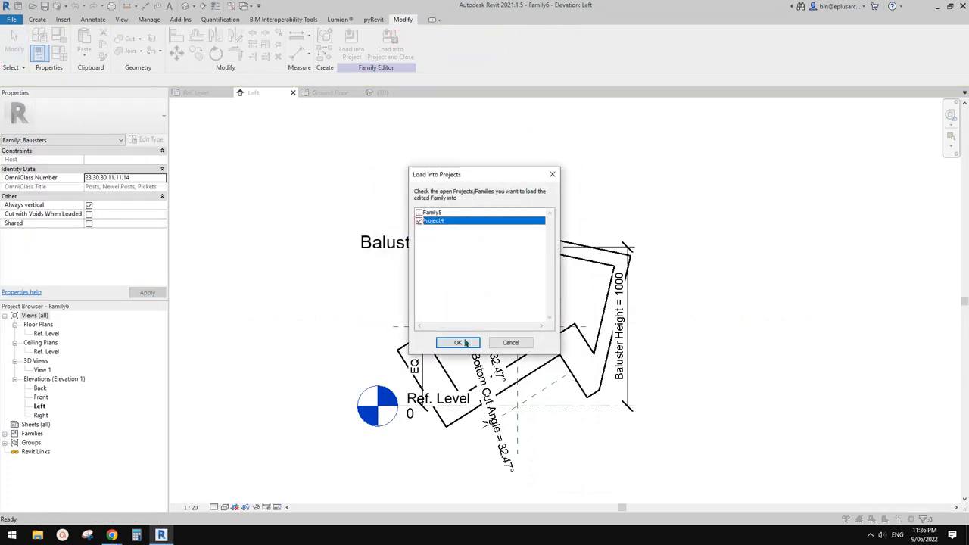
left_click(458, 343)
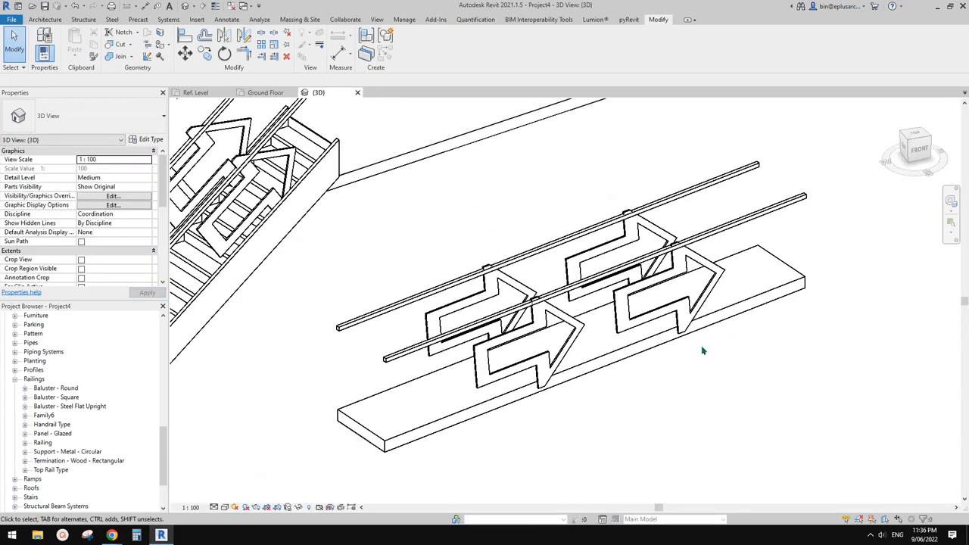
left_click_drag(702, 351, 518, 332)
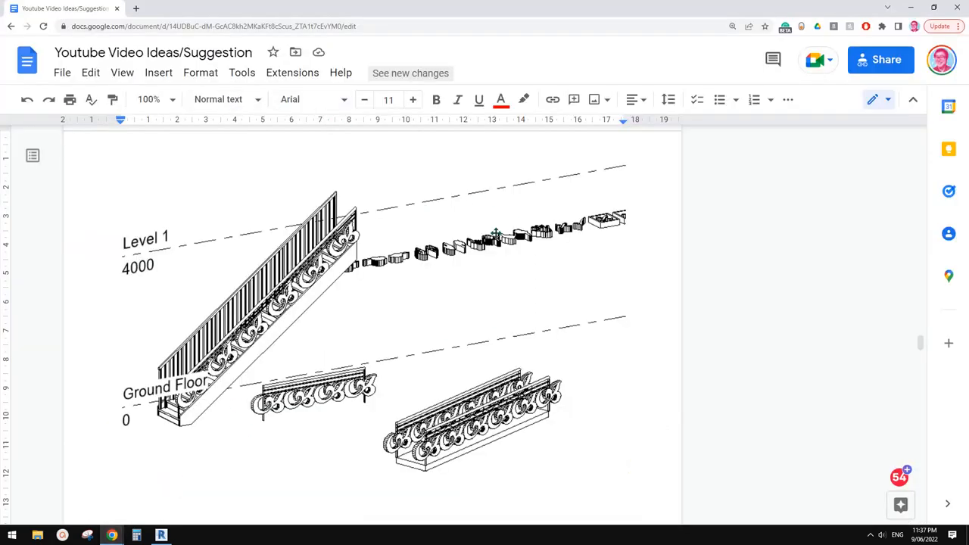
Step: Scroll the video ideas document up to the ICD/ITKE Research Pavilion entry
scroll("down", 3)
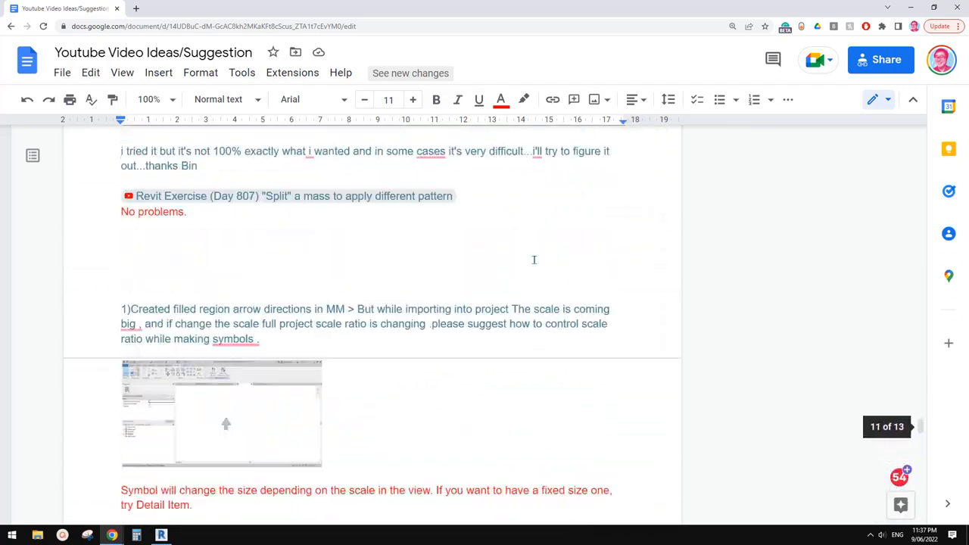
scroll("up", 3)
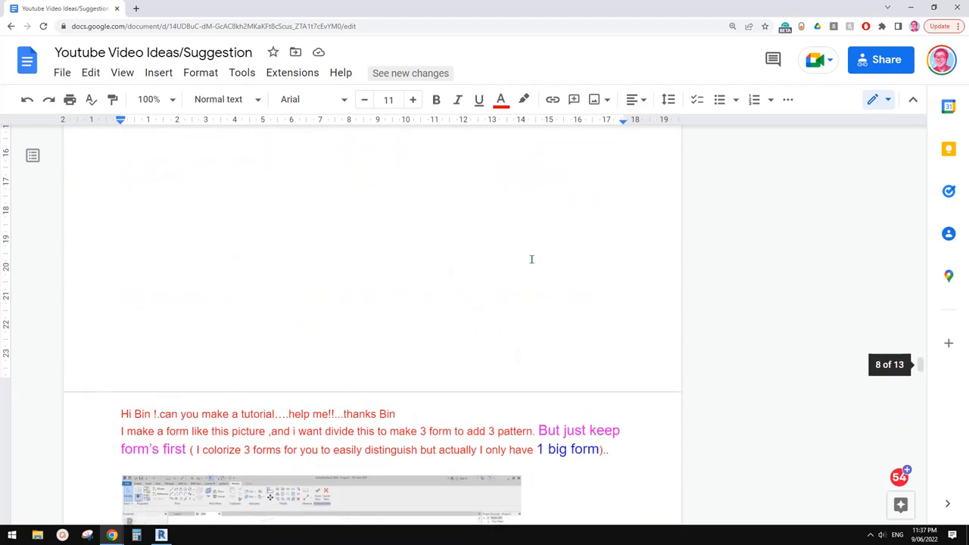
scroll("up", 3)
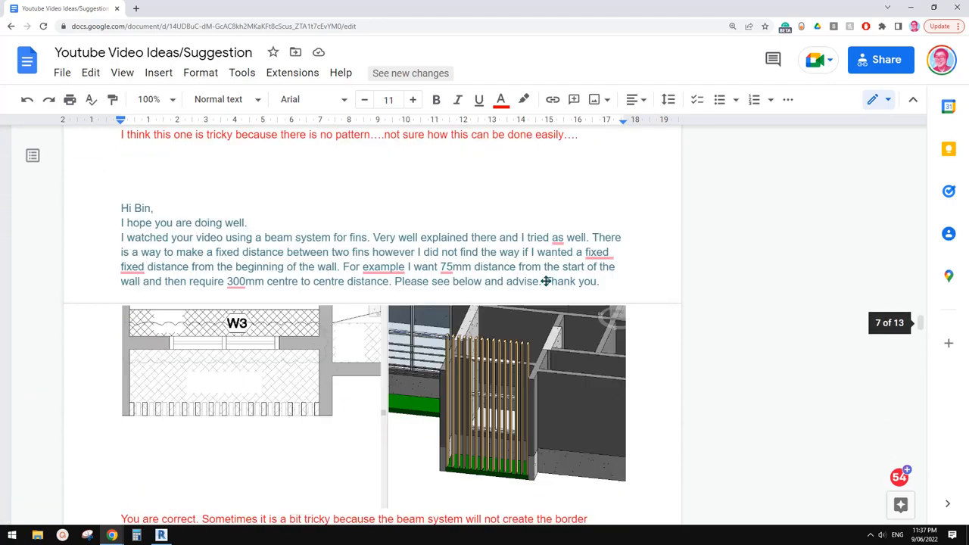
scroll("up", 3)
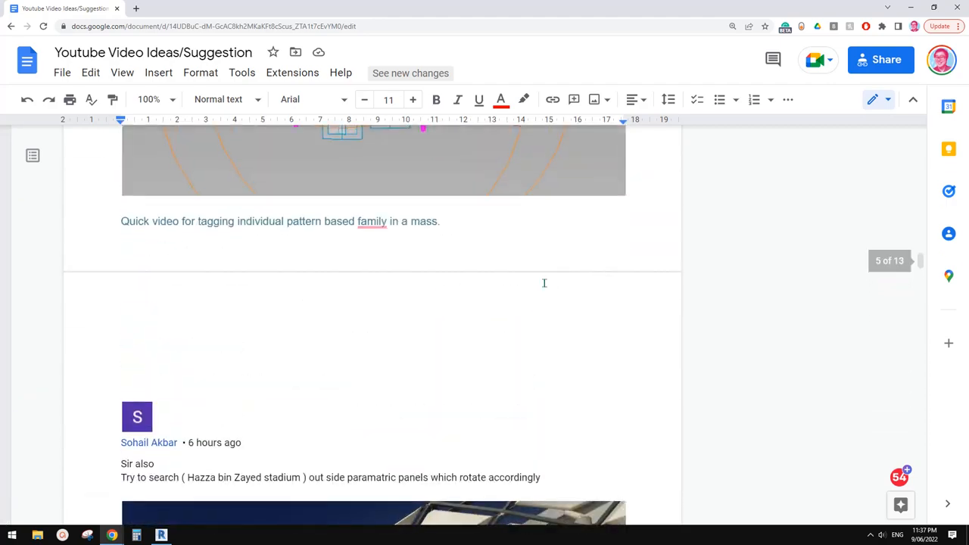
scroll("up", 3)
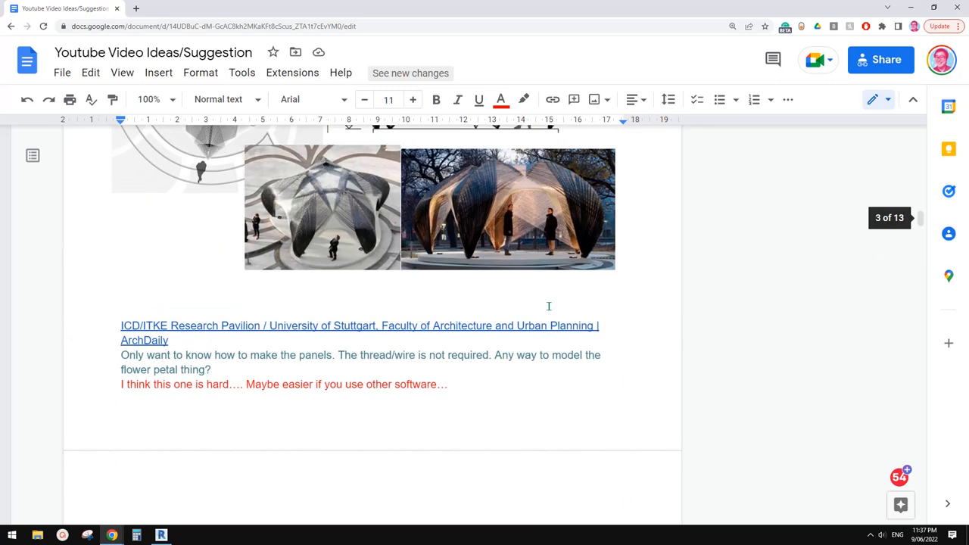